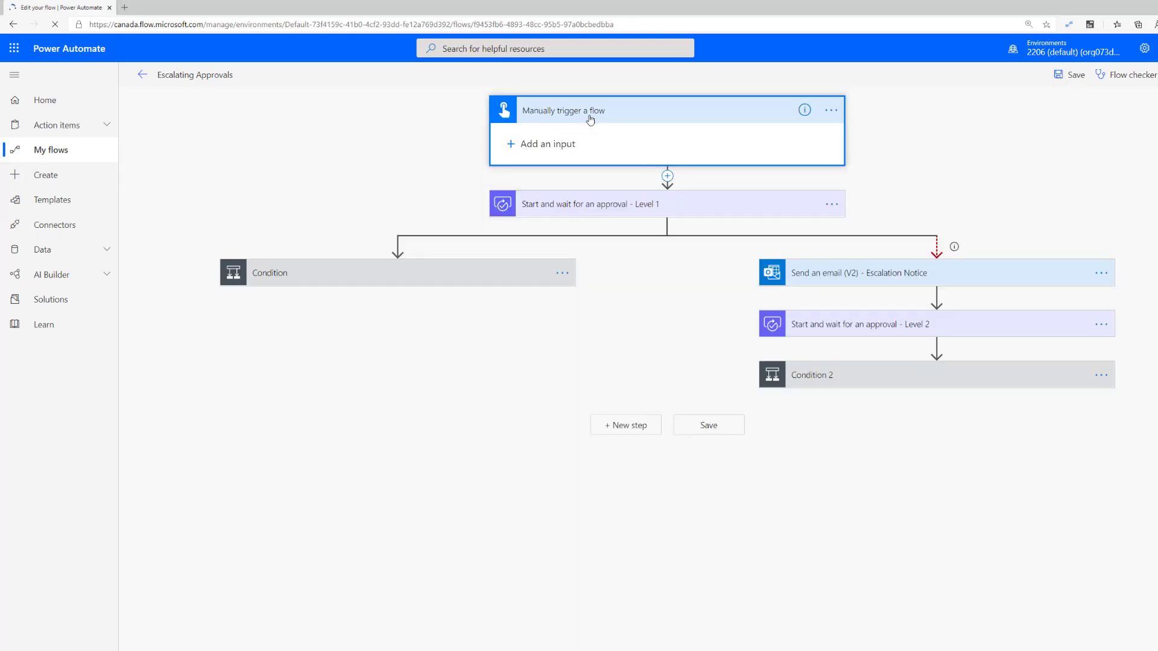
# Expand the 'Start and wait for an approval - Level 1' action to show its details
pyautogui.click(590, 109)
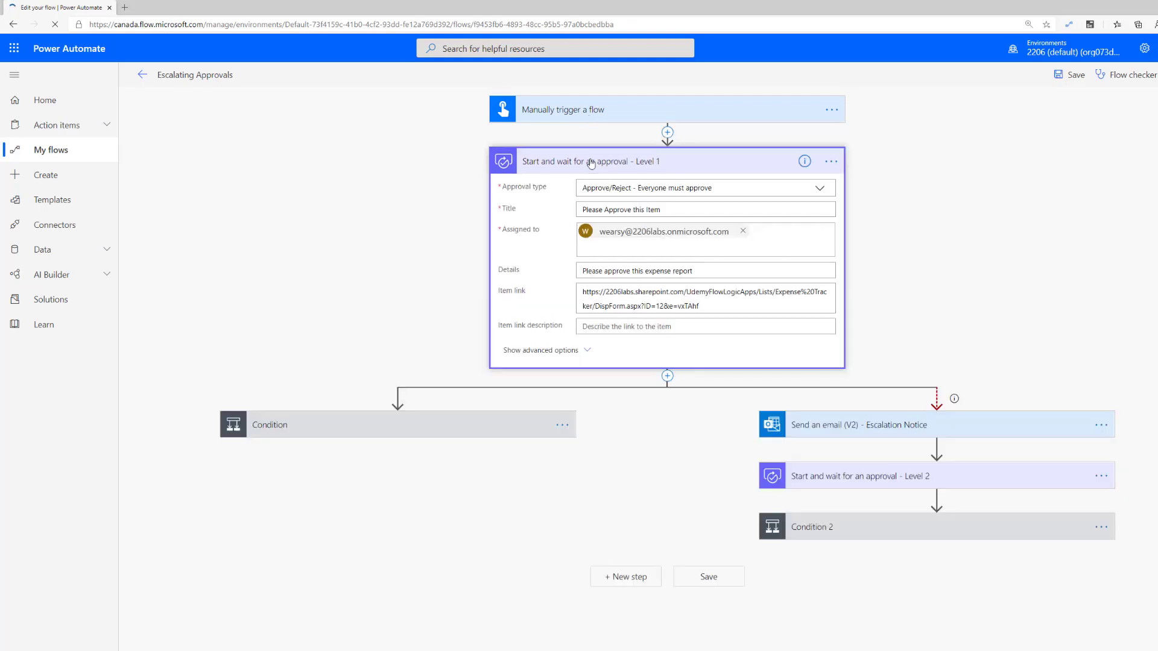
pyautogui.moveTo(563, 194)
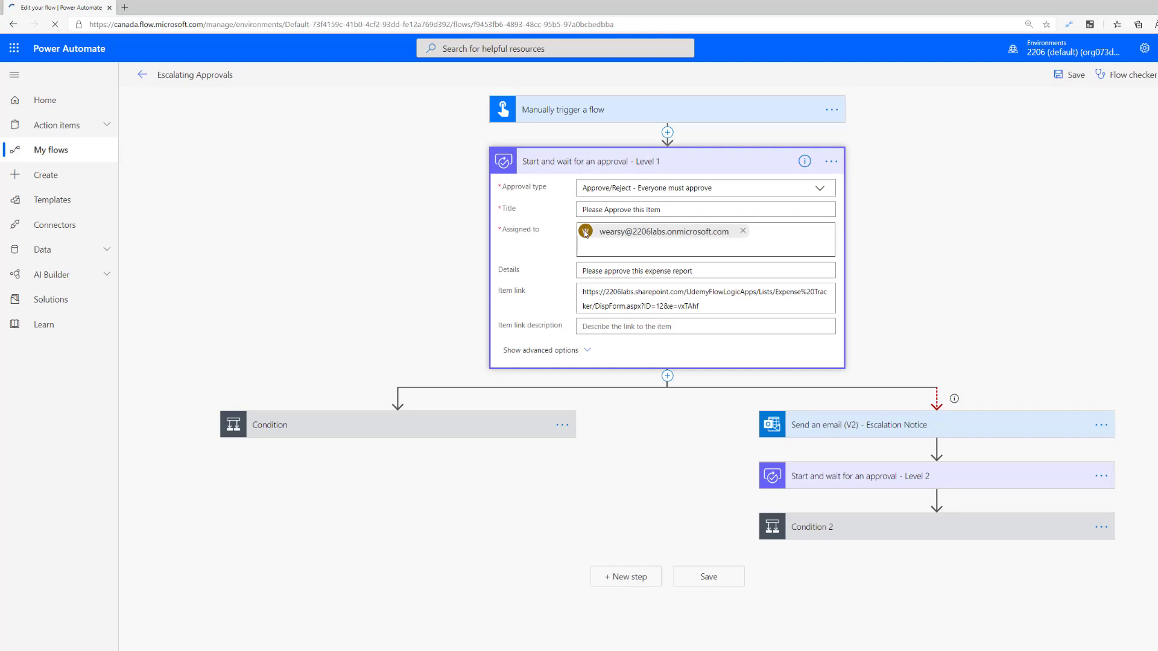
pyautogui.moveTo(545, 229)
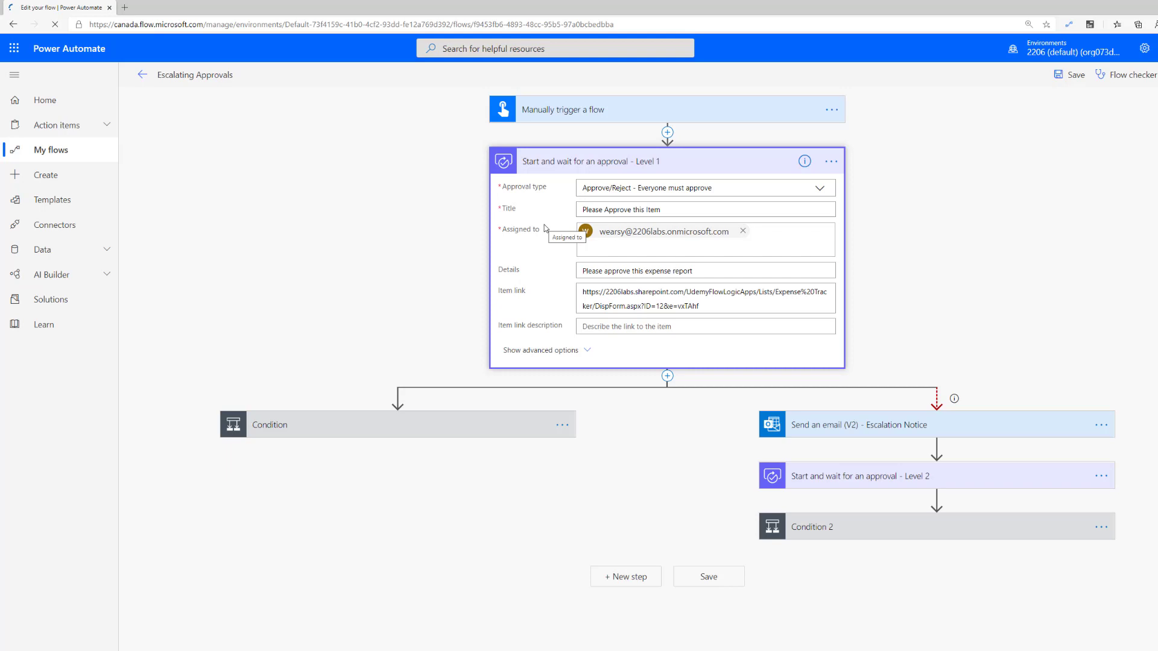
pyautogui.moveTo(670, 300)
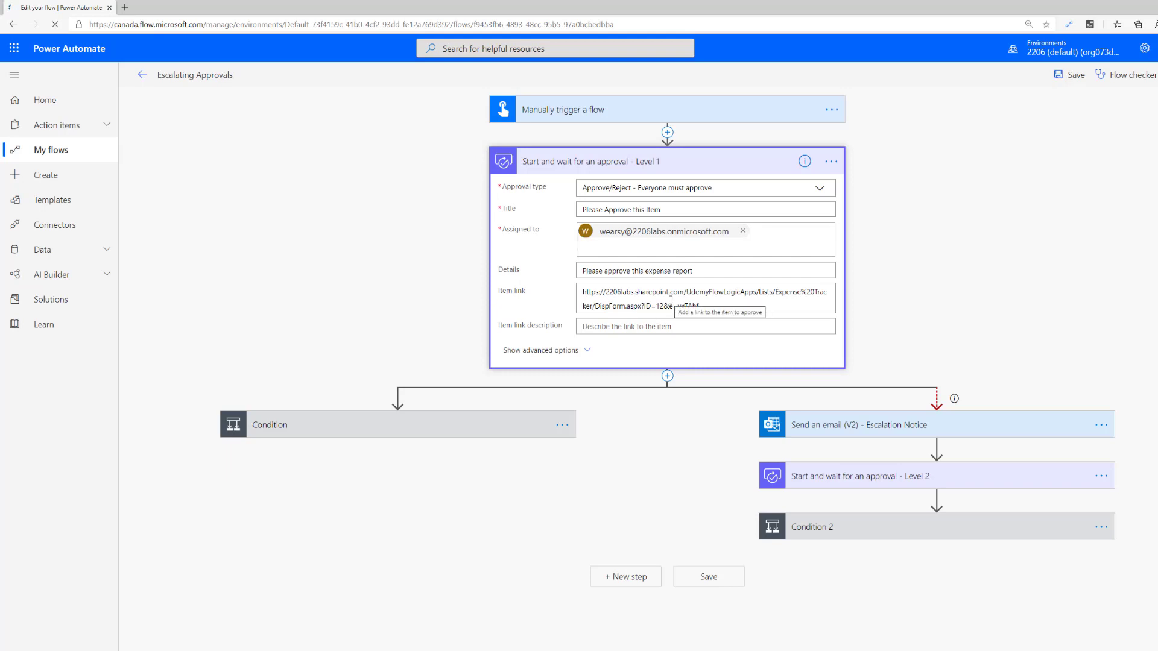
pyautogui.moveTo(884, 141)
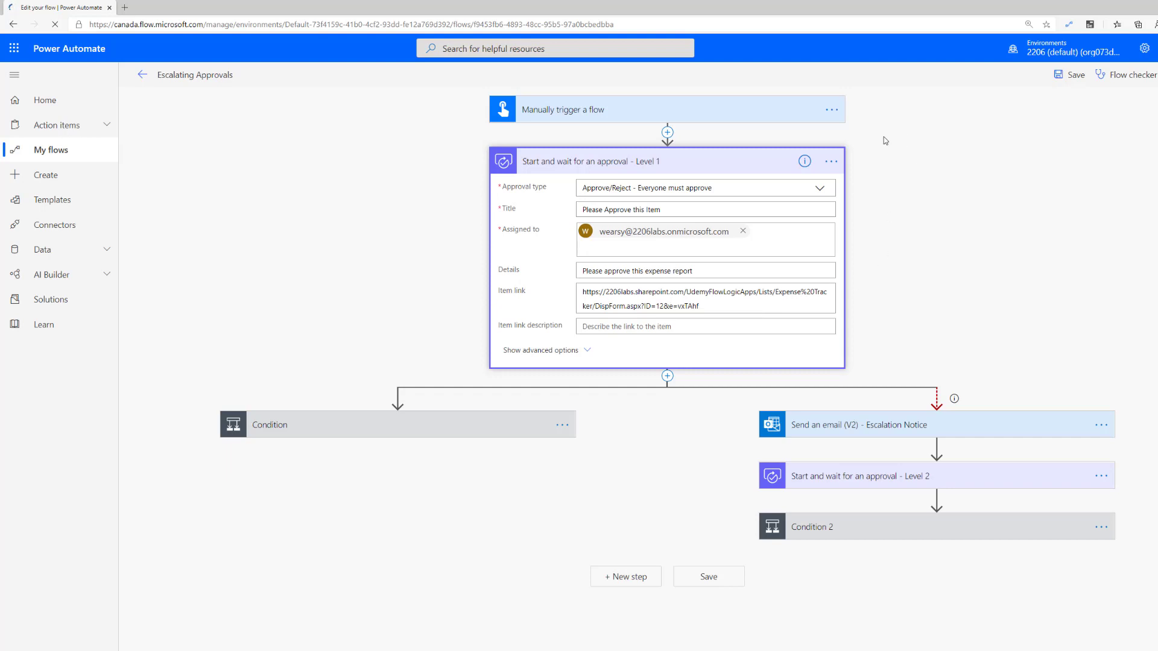
# Set the Level 1 approval's timeout duration to PT1M (one minute) in its settings
pyautogui.click(831, 161)
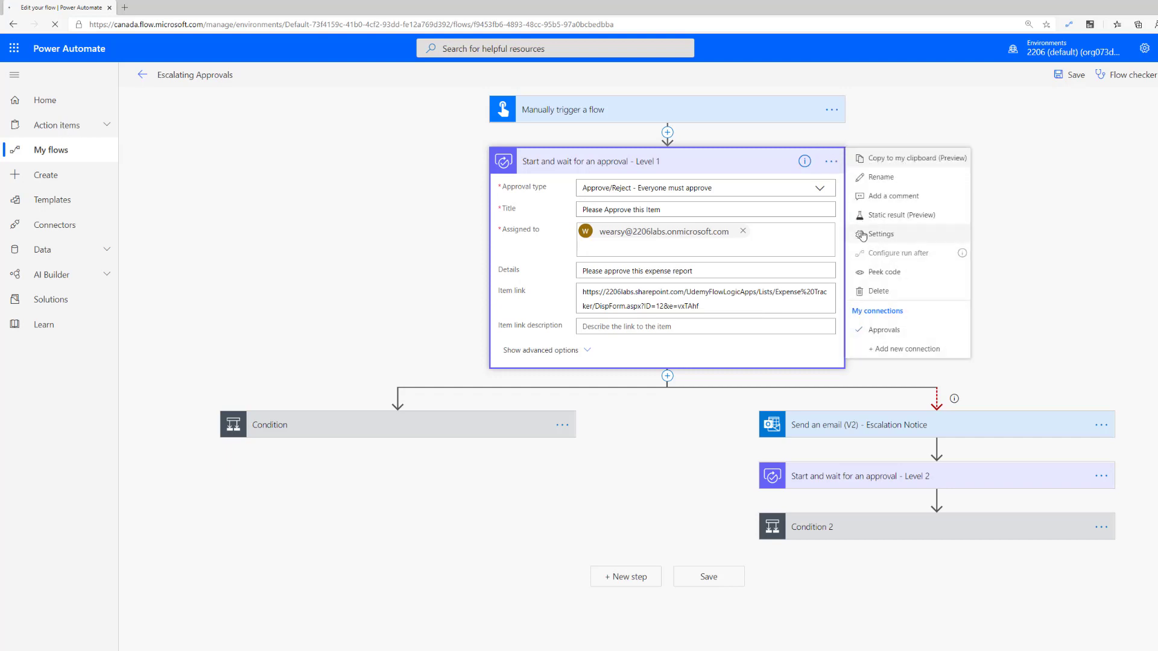
pyautogui.click(880, 234)
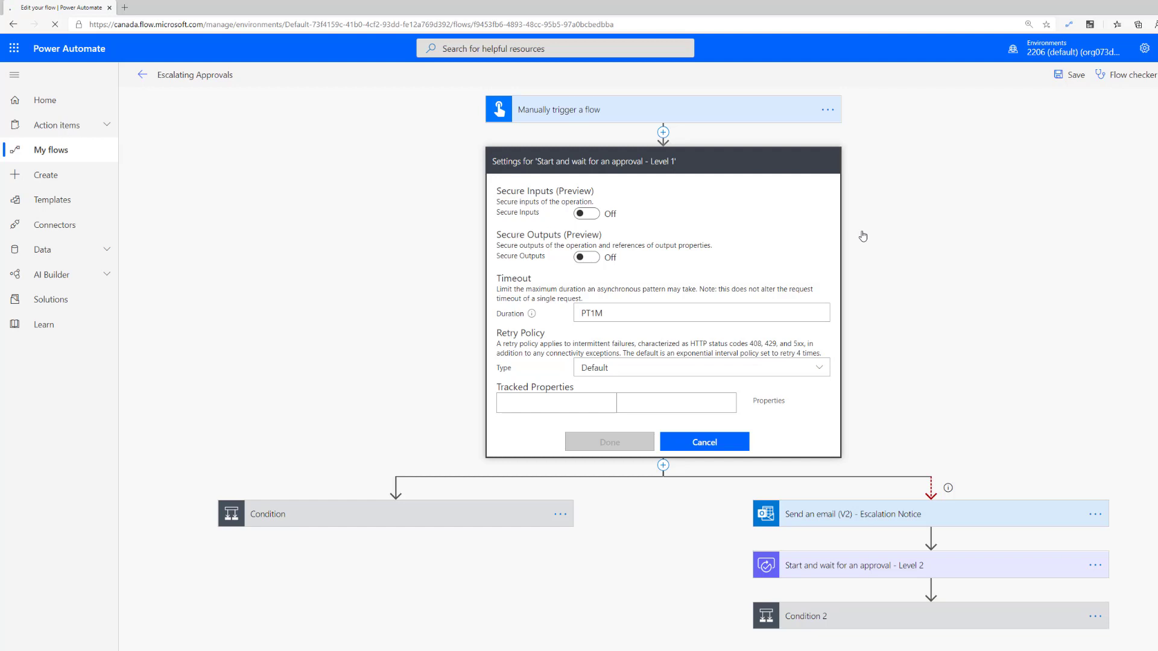
pyautogui.moveTo(603, 329)
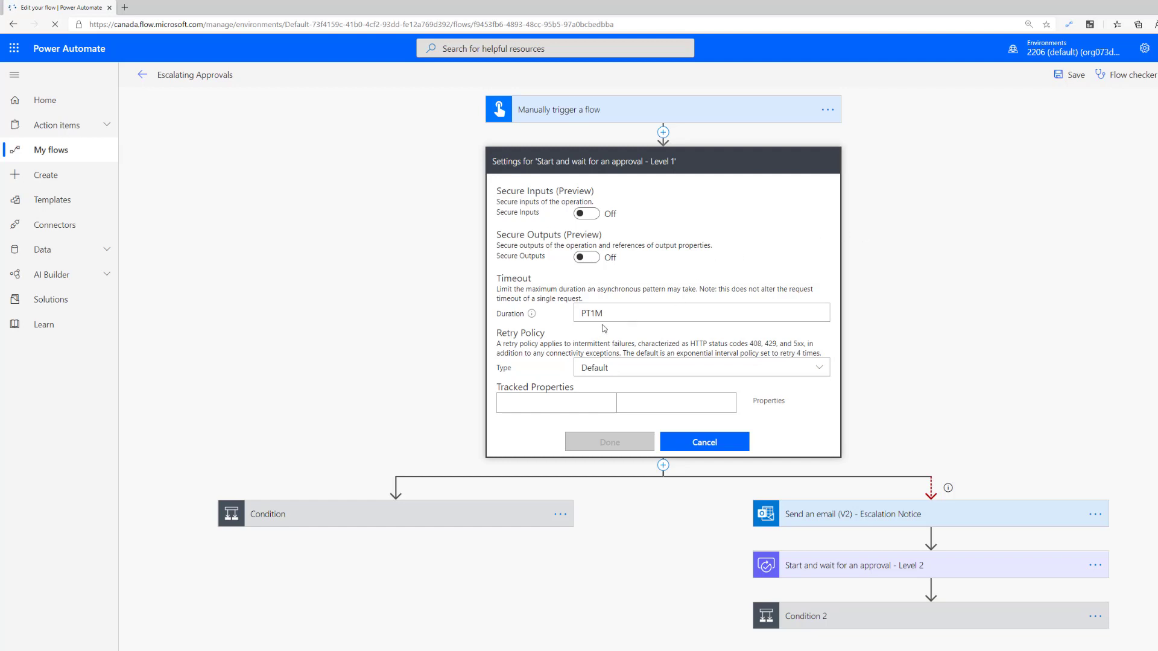
pyautogui.tripleClick(700, 312)
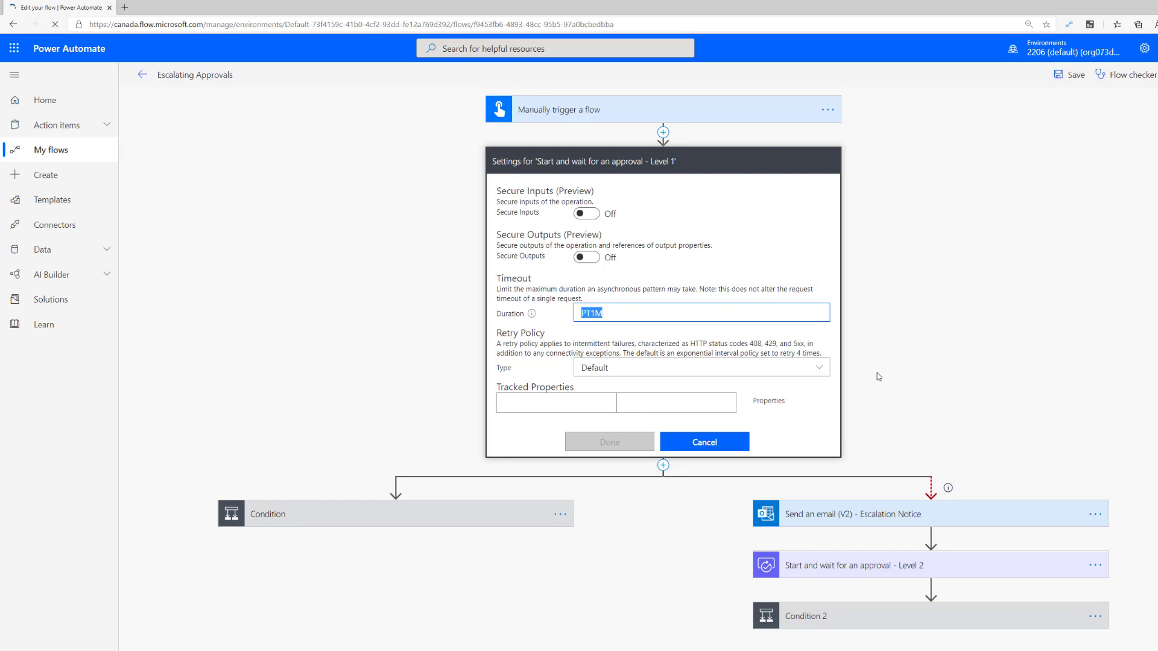
pyautogui.moveTo(751, 366)
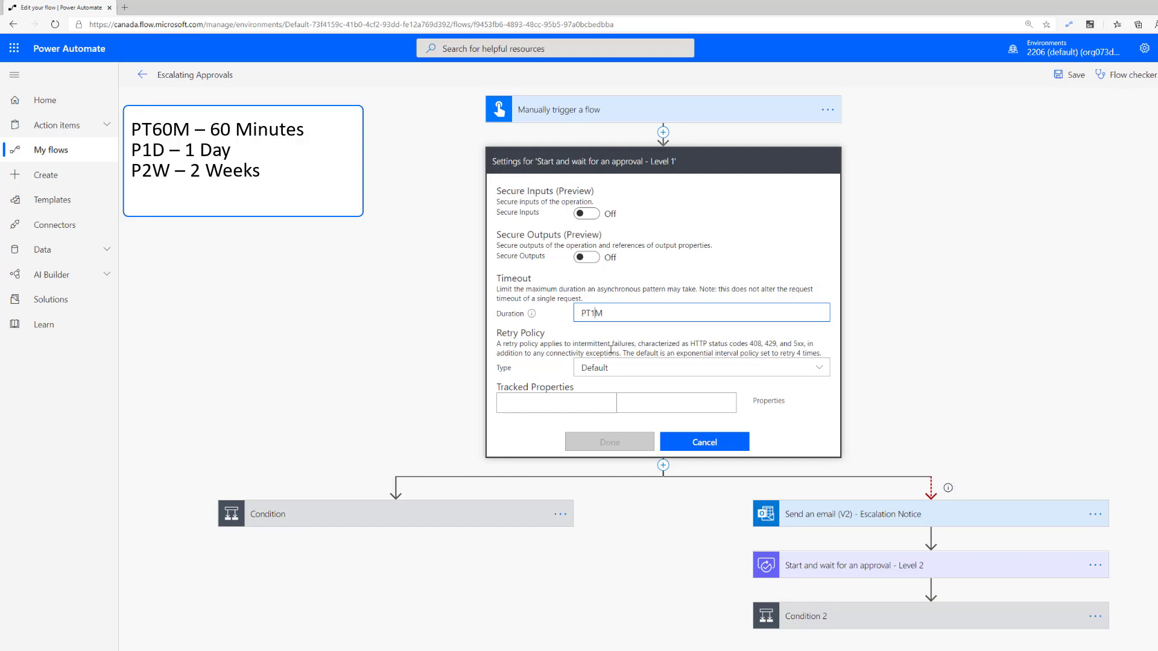
pyautogui.write('0')
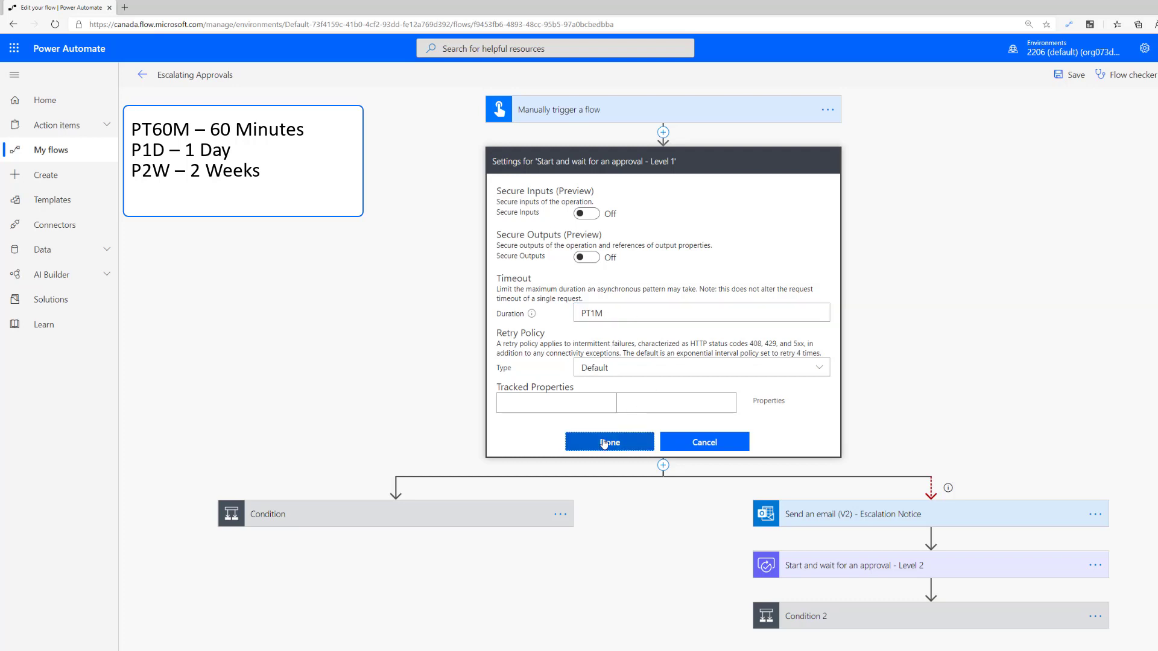
pyautogui.click(608, 442)
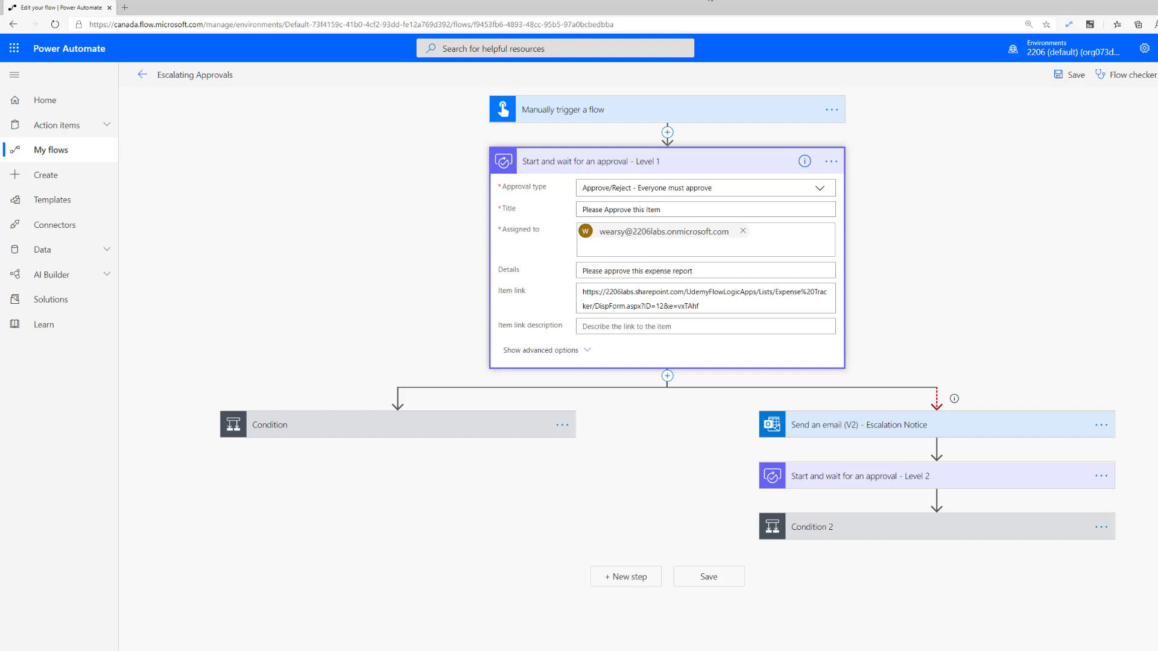
pyautogui.moveTo(710, 157)
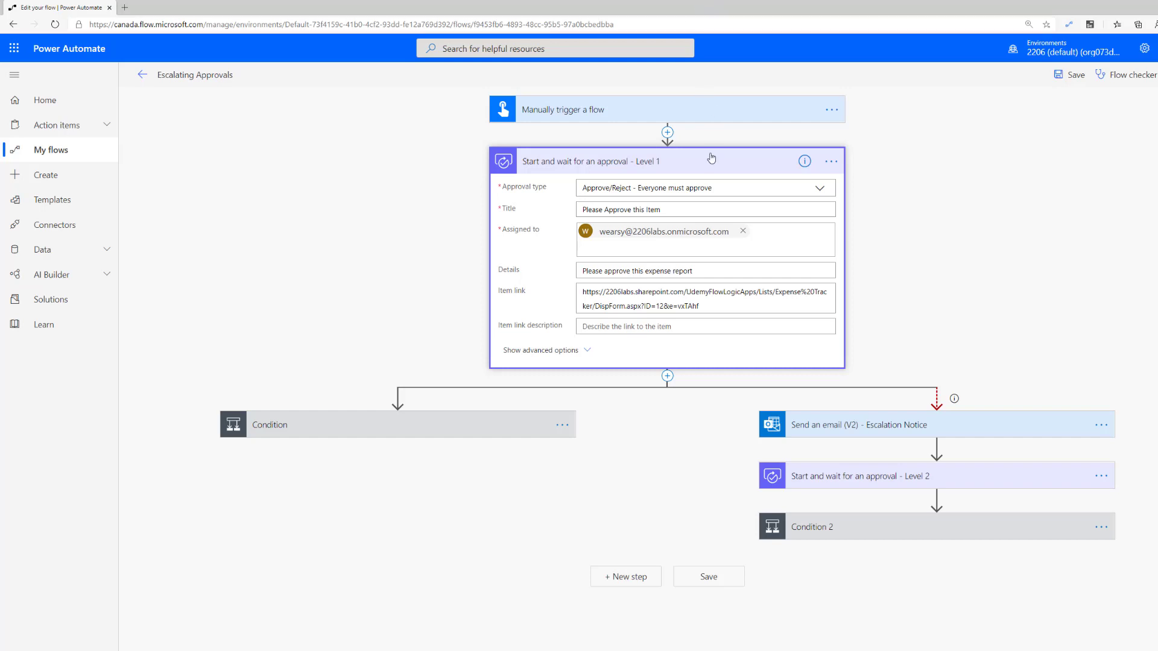
pyautogui.moveTo(545, 313)
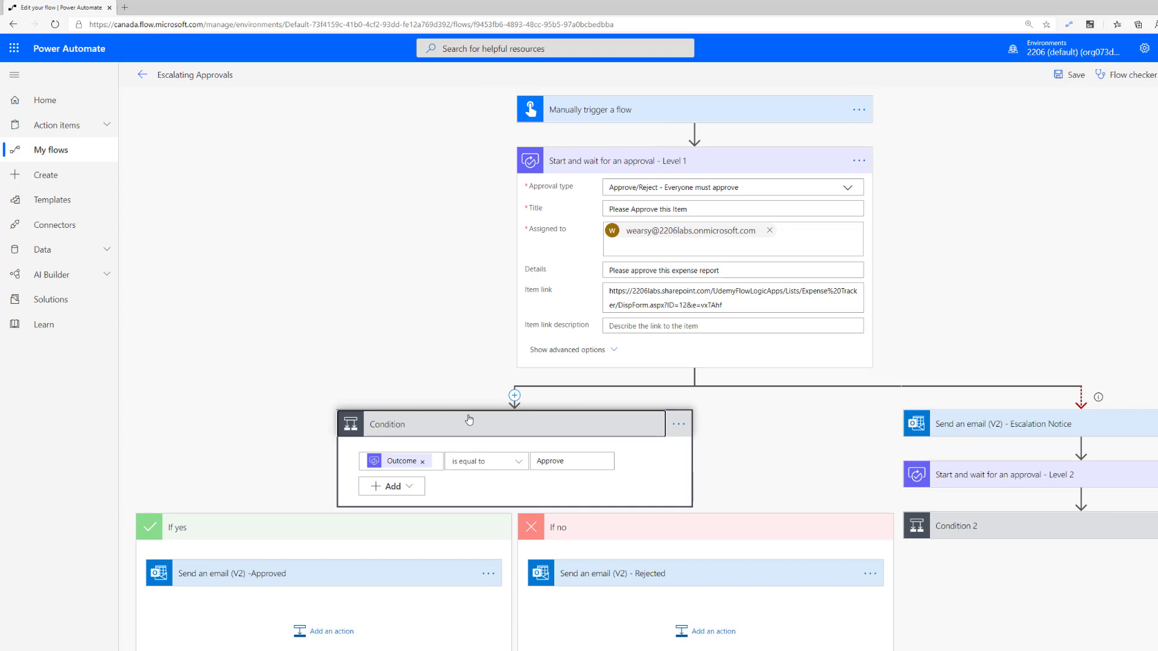
pyautogui.scroll(-3)
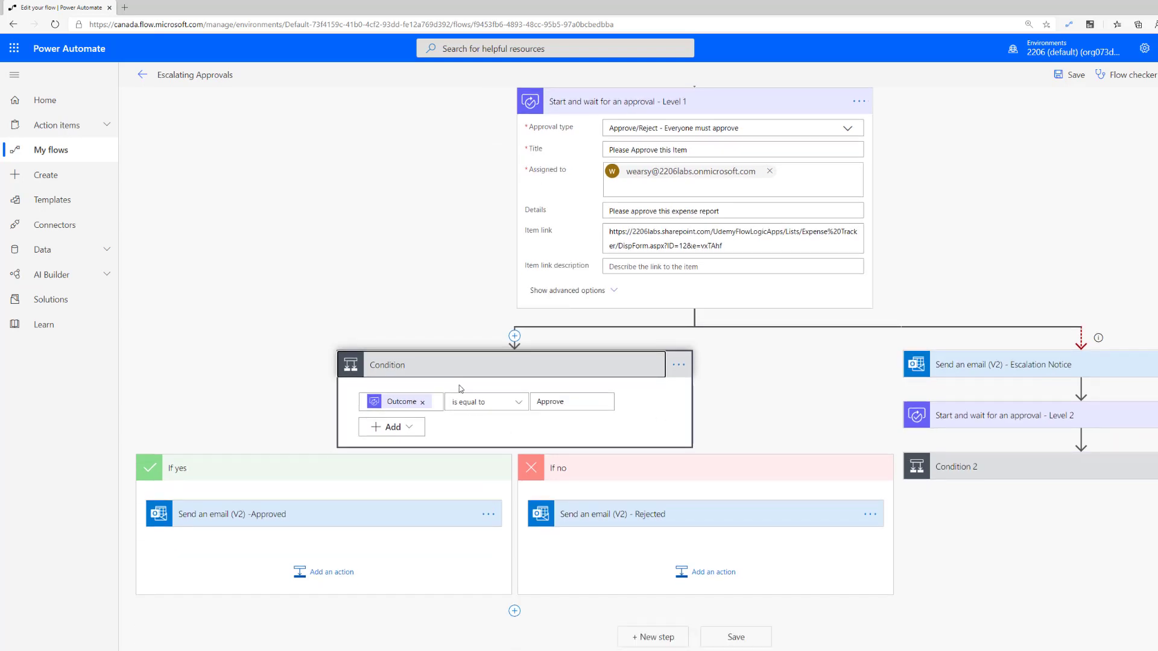
pyautogui.moveTo(402, 401)
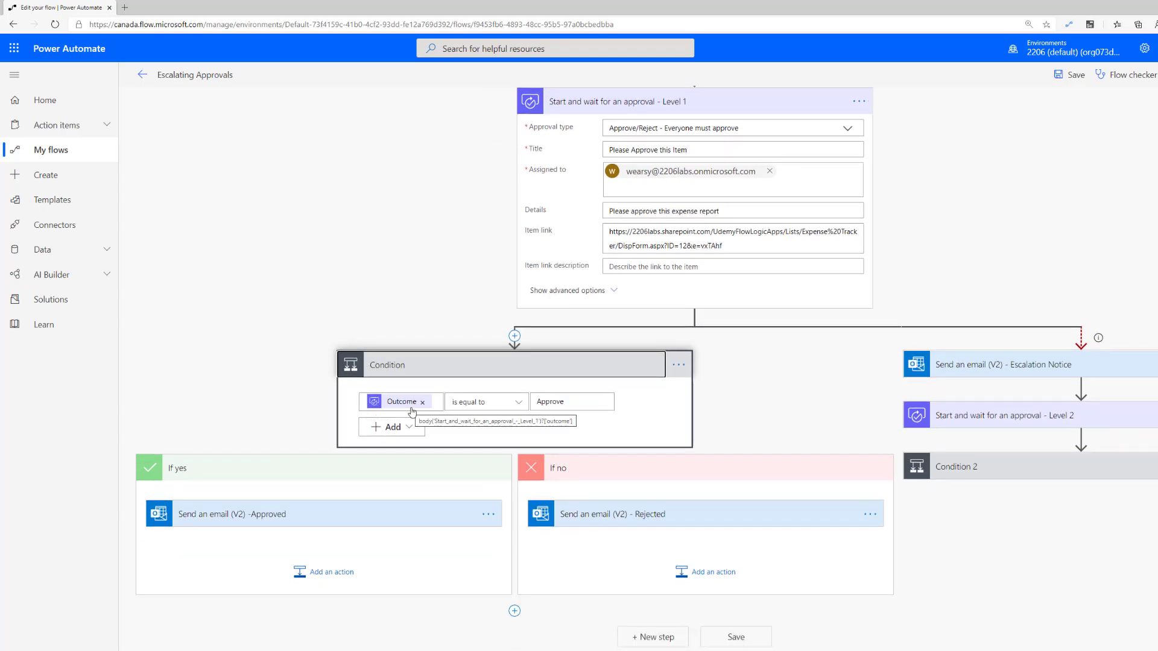
pyautogui.moveTo(573, 150)
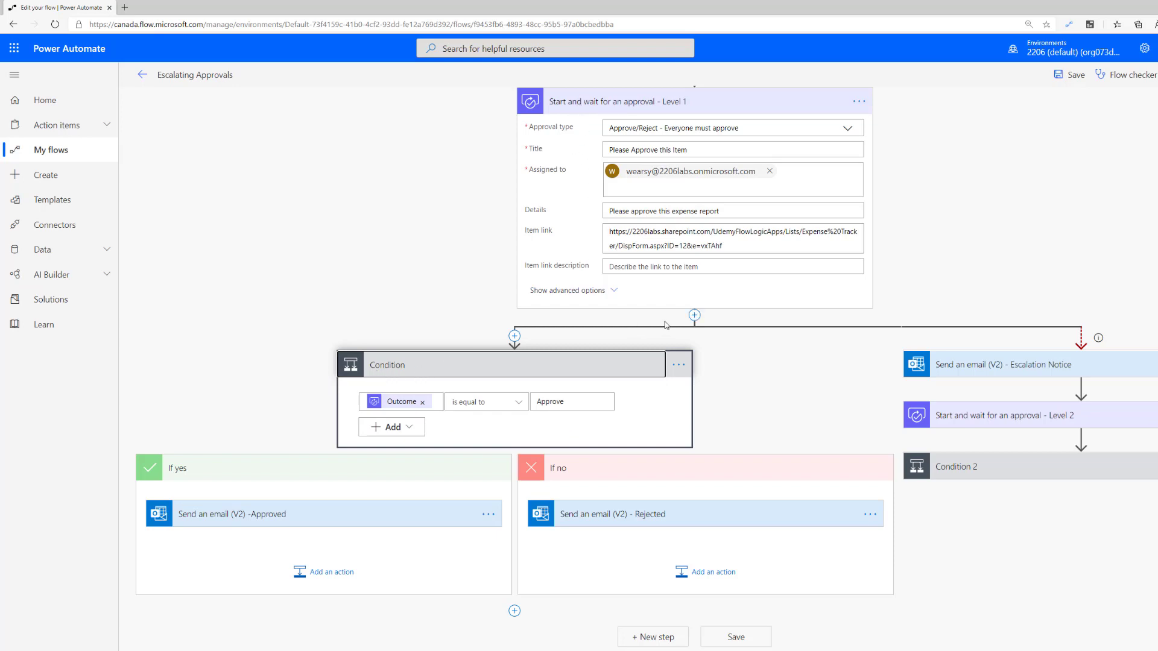
pyautogui.moveTo(413, 376)
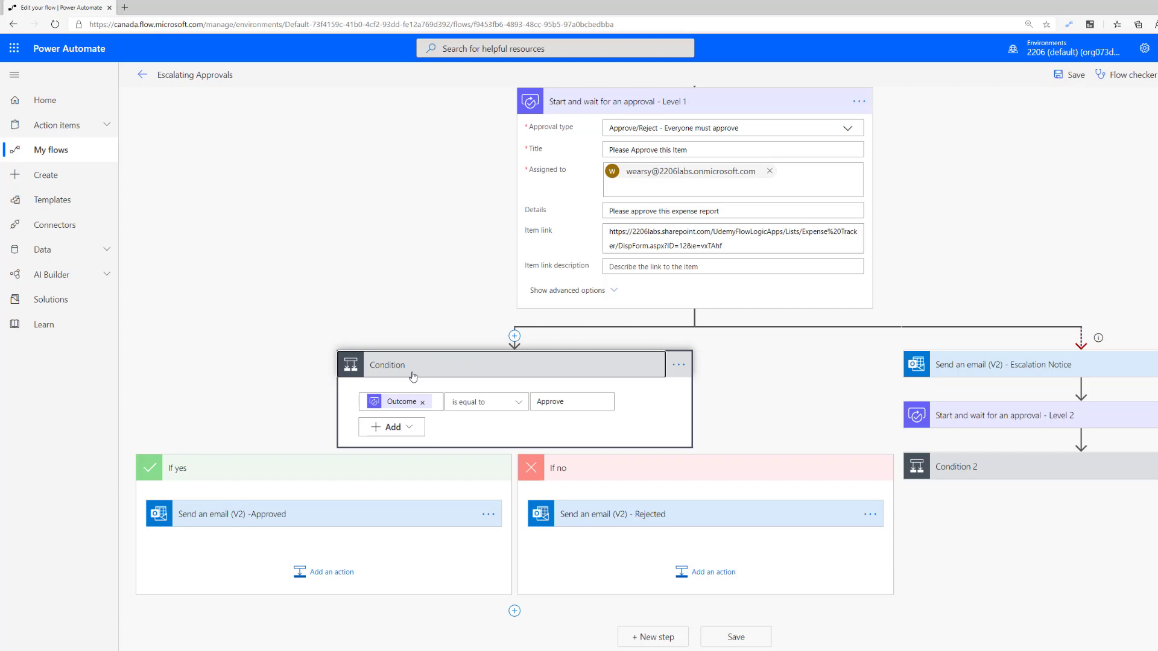
pyautogui.moveTo(402, 401)
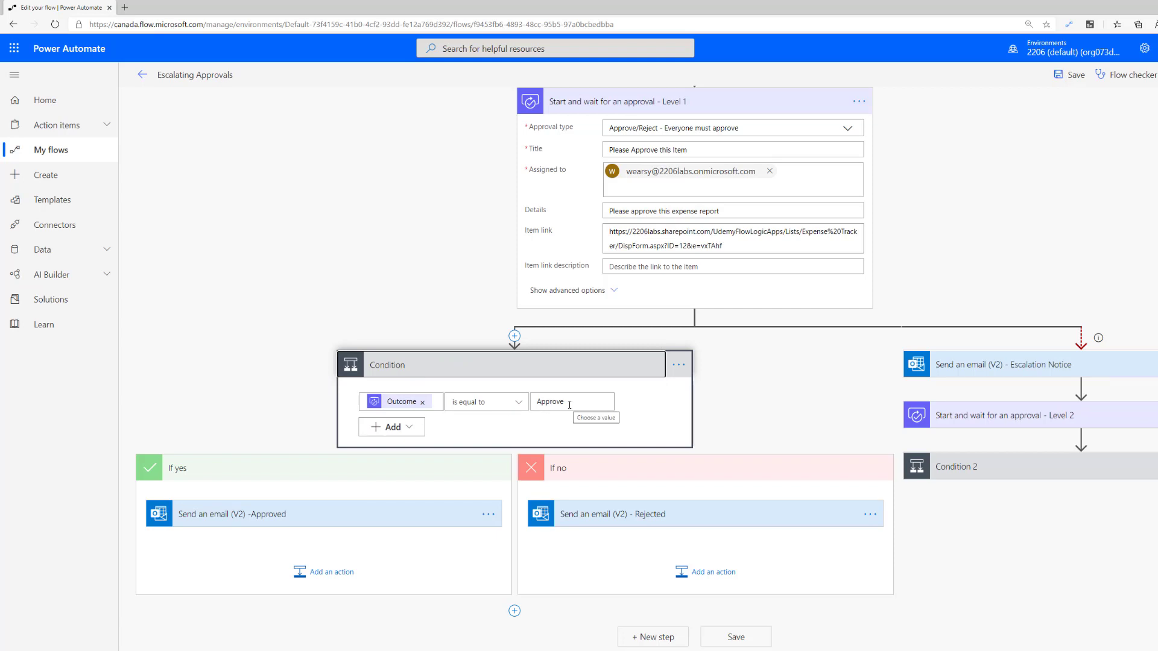
pyautogui.moveTo(530, 233)
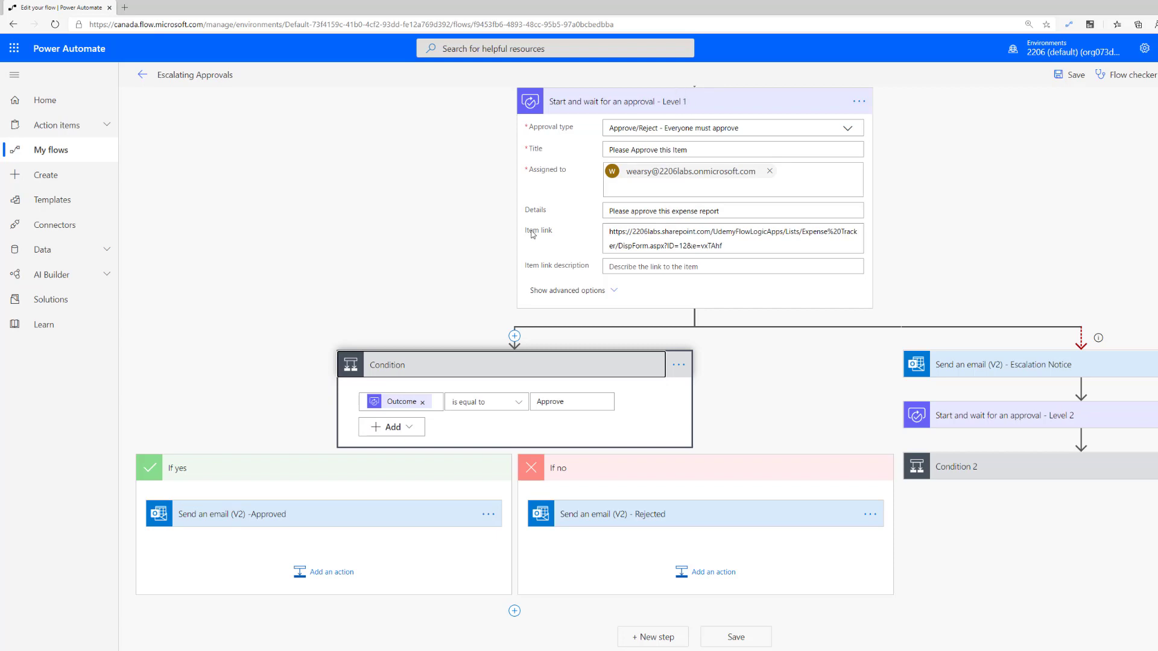
pyautogui.moveTo(659, 119)
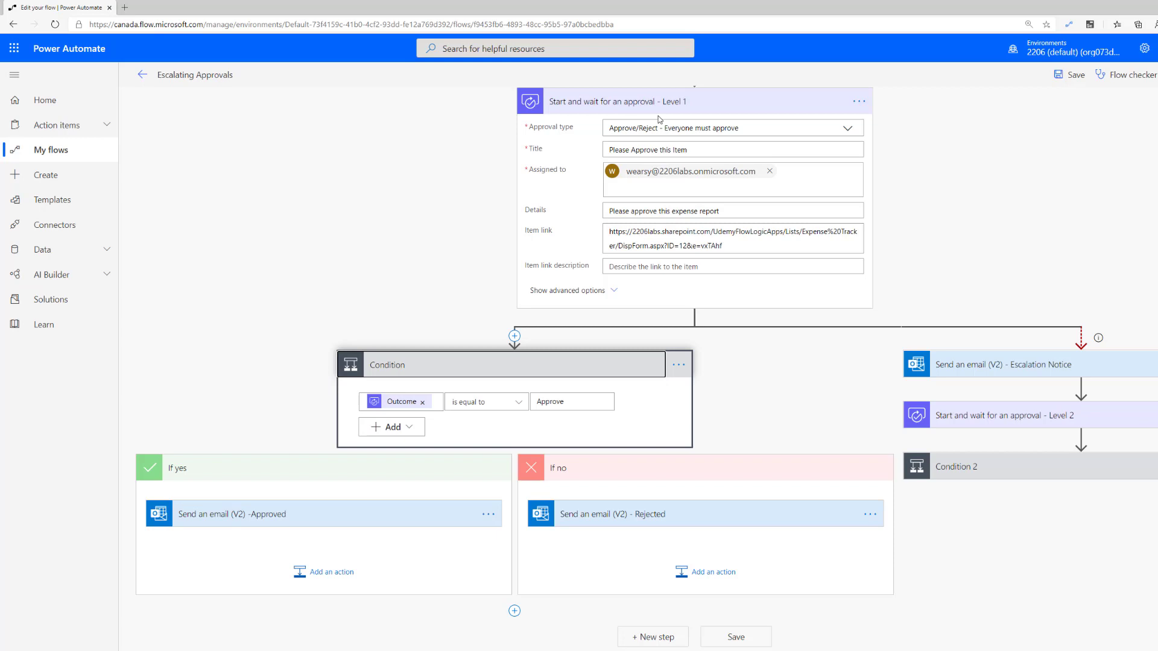
pyautogui.moveTo(658, 119)
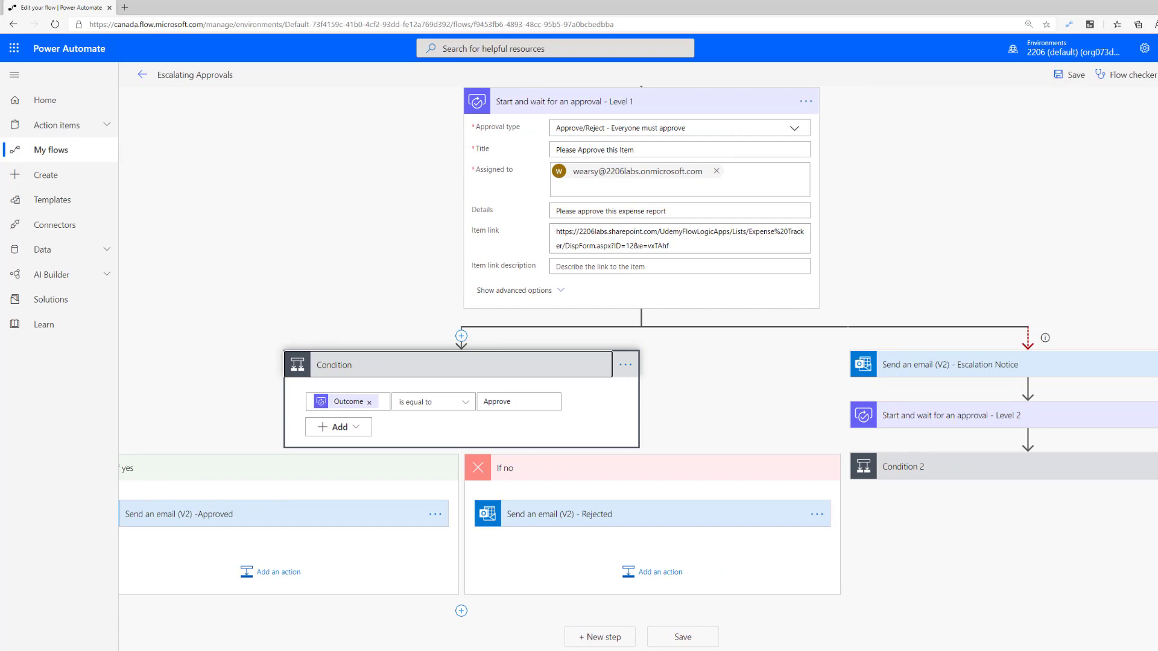
pyautogui.moveTo(645, 332)
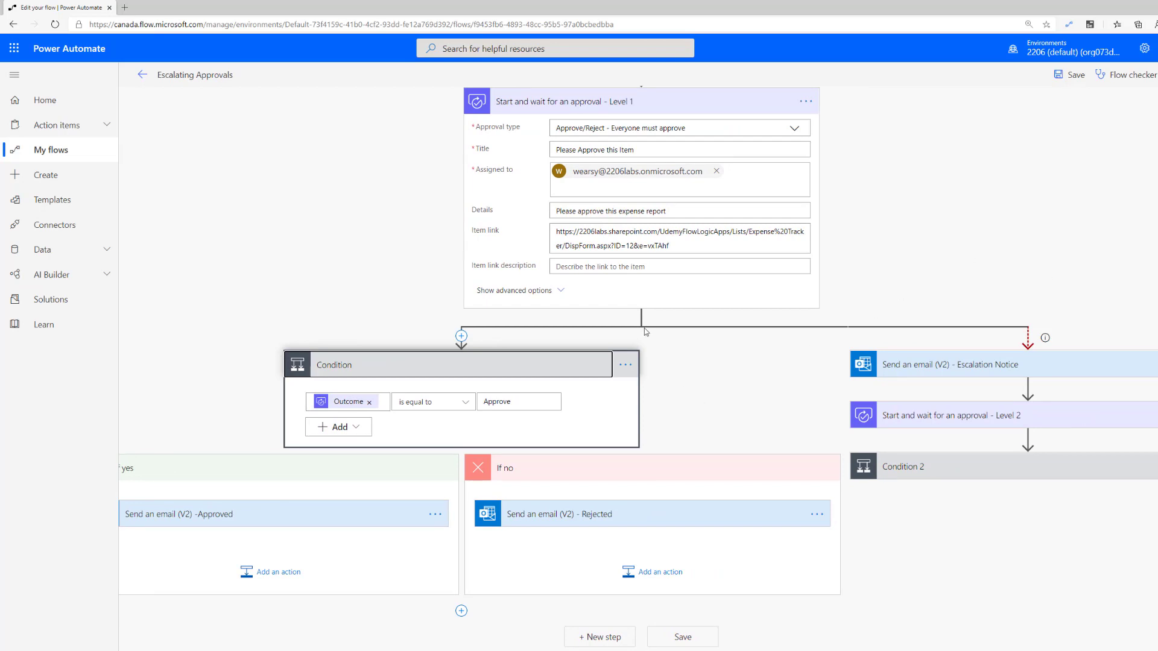
# Collapse the Level 1 approval and Condition cards
pyautogui.click(641, 315)
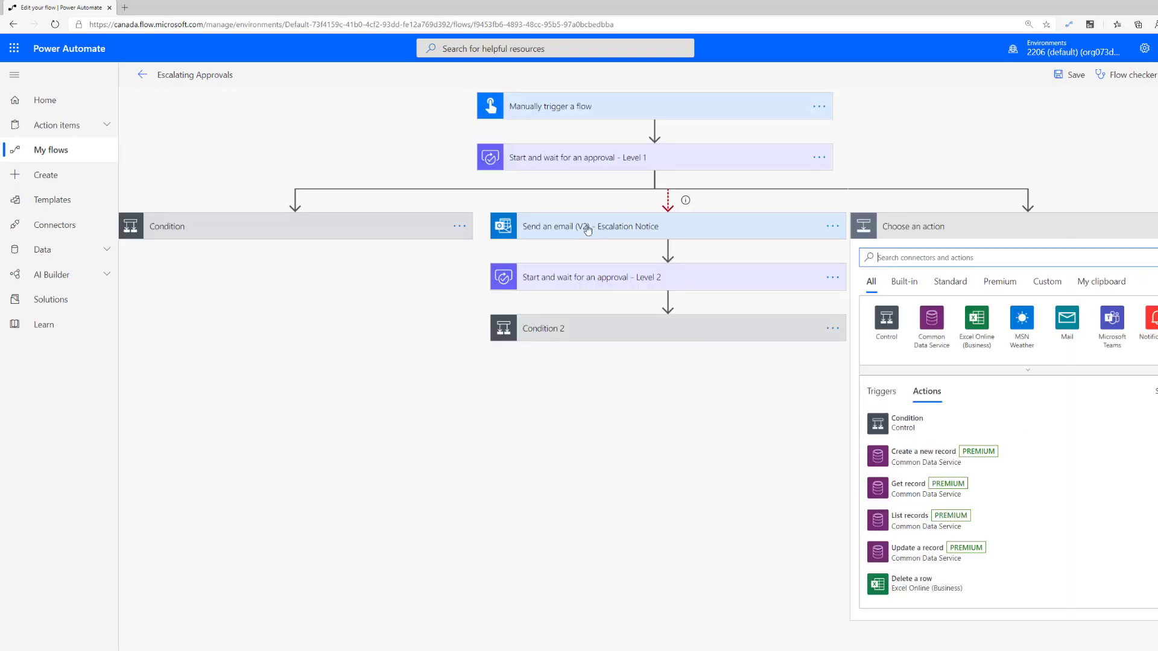
pyautogui.moveTo(1092, 229)
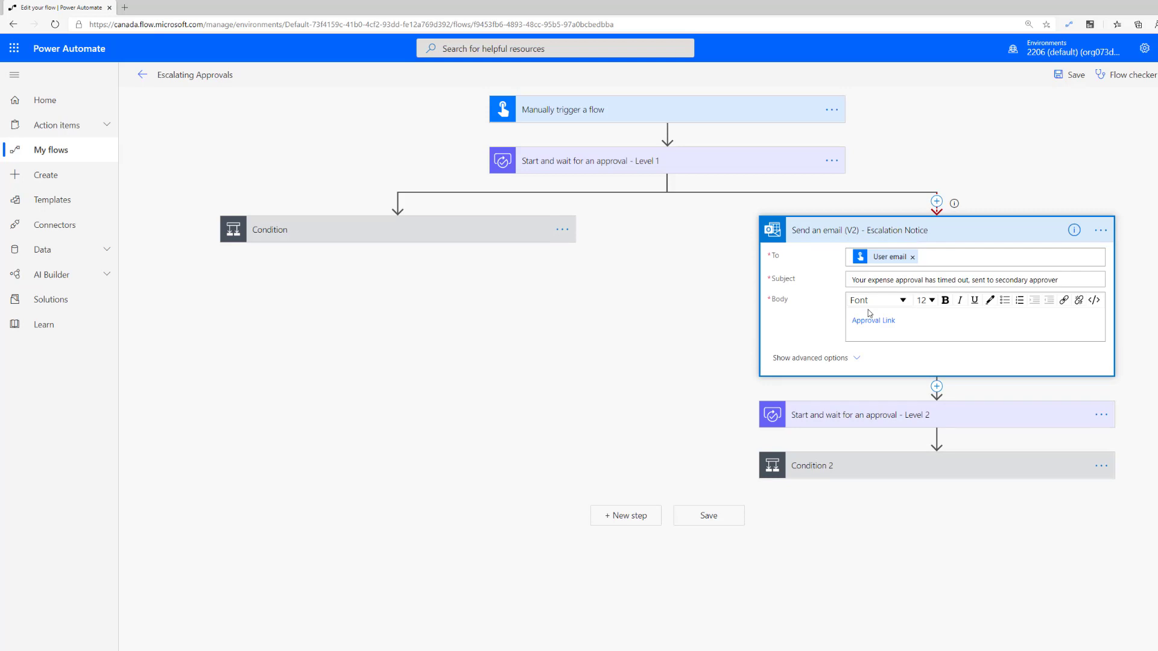
pyautogui.moveTo(886, 256)
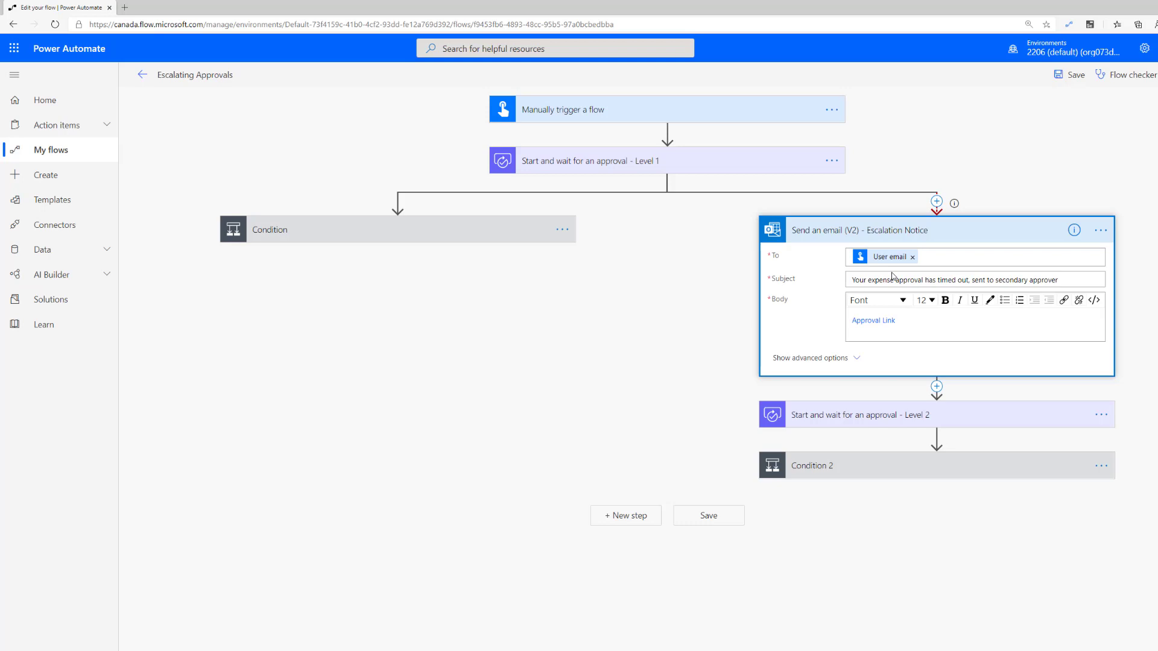
pyautogui.moveTo(914, 343)
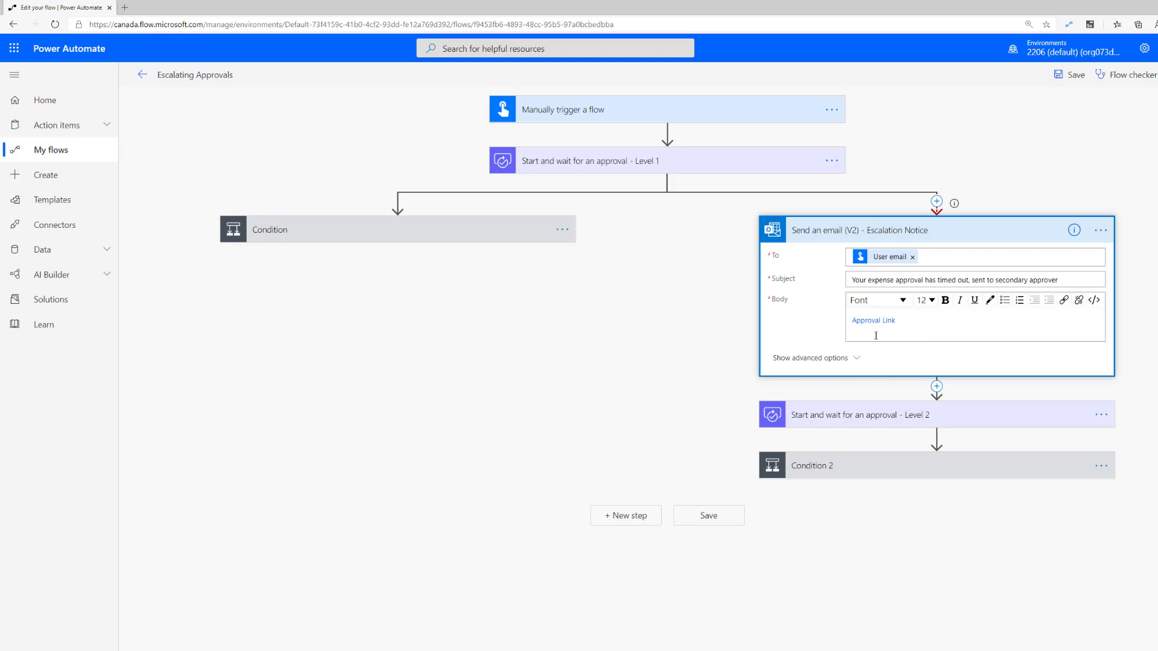
pyautogui.click(859, 230)
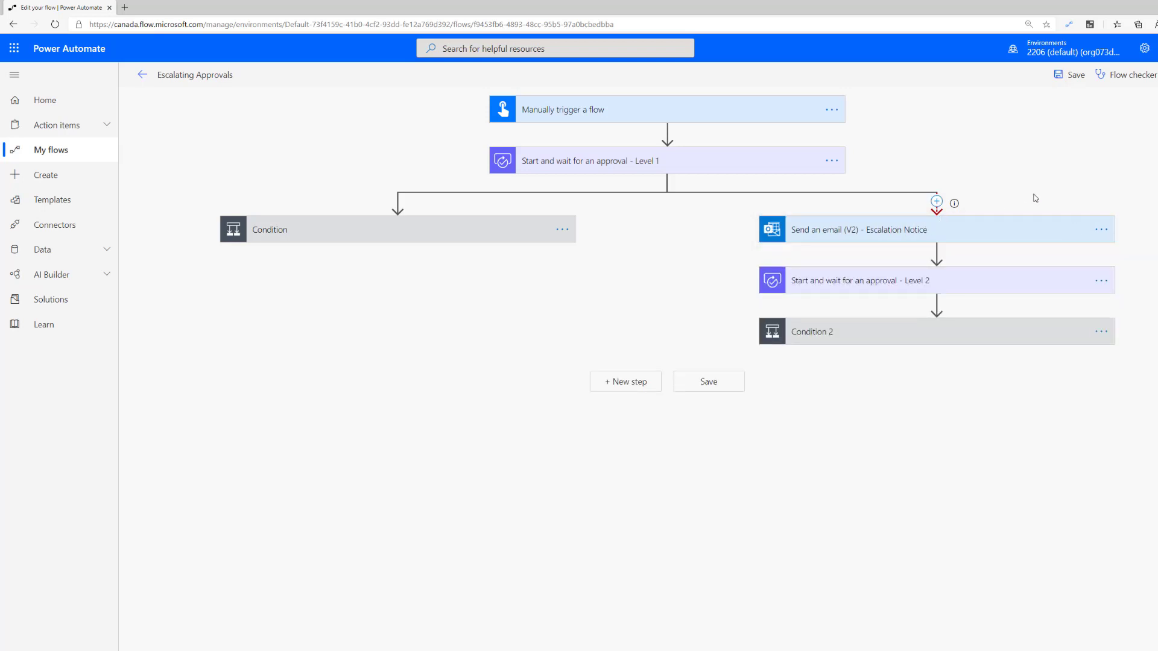
pyautogui.moveTo(936, 214)
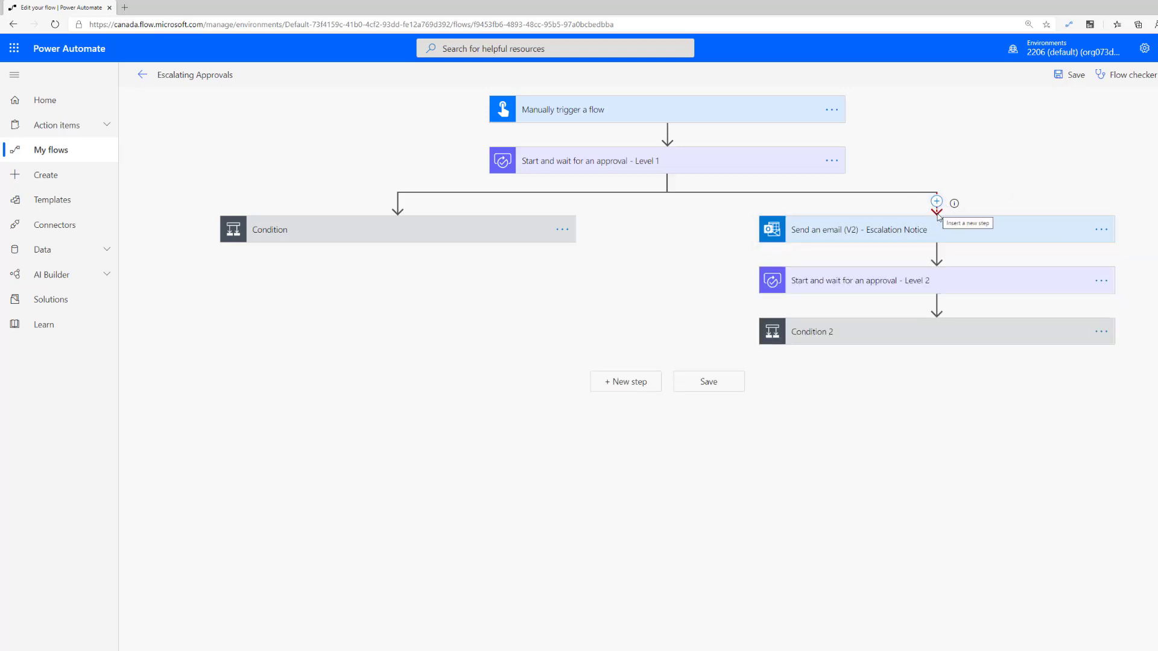
pyautogui.moveTo(1020, 180)
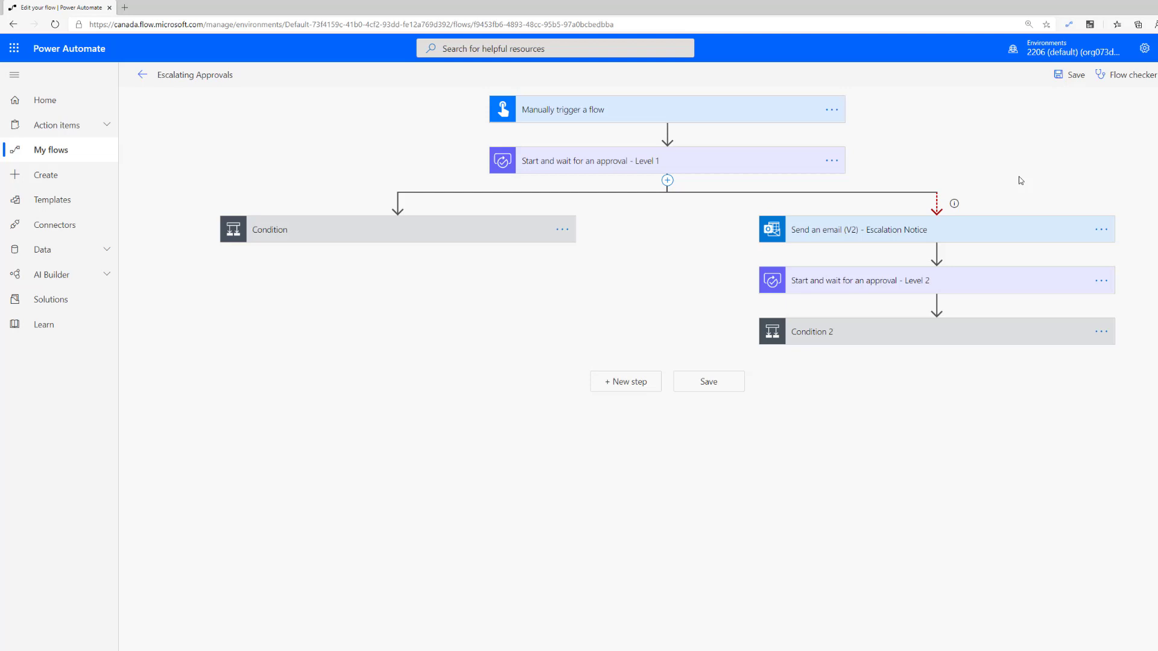
pyautogui.moveTo(823, 235)
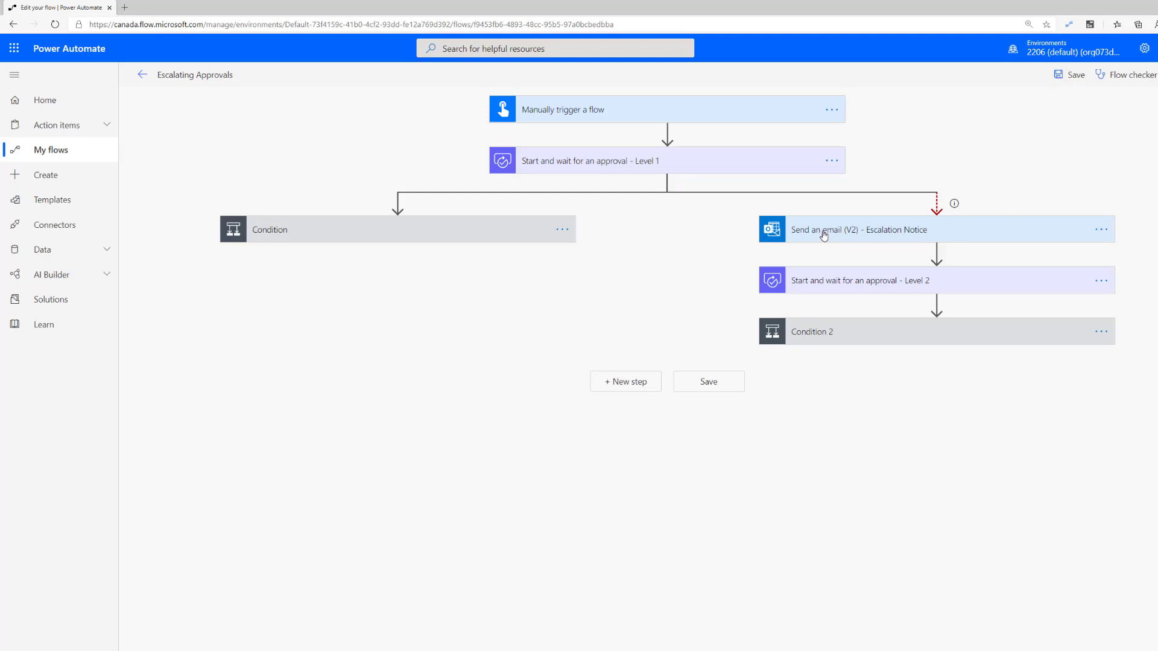
pyautogui.click(1102, 230)
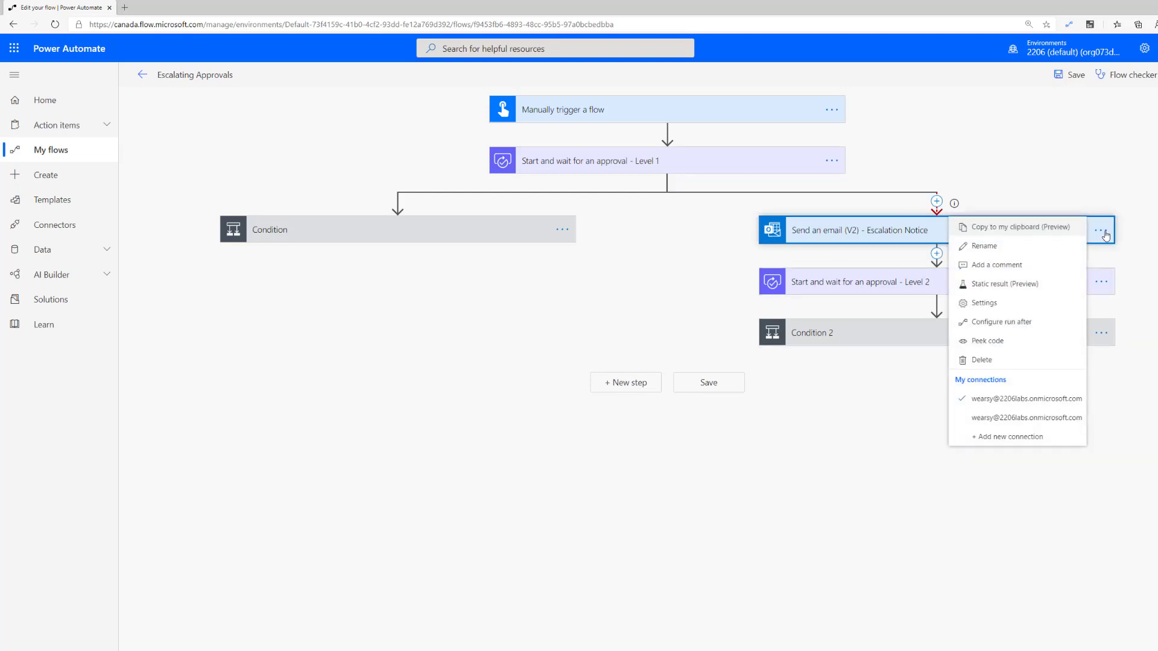
pyautogui.click(1001, 322)
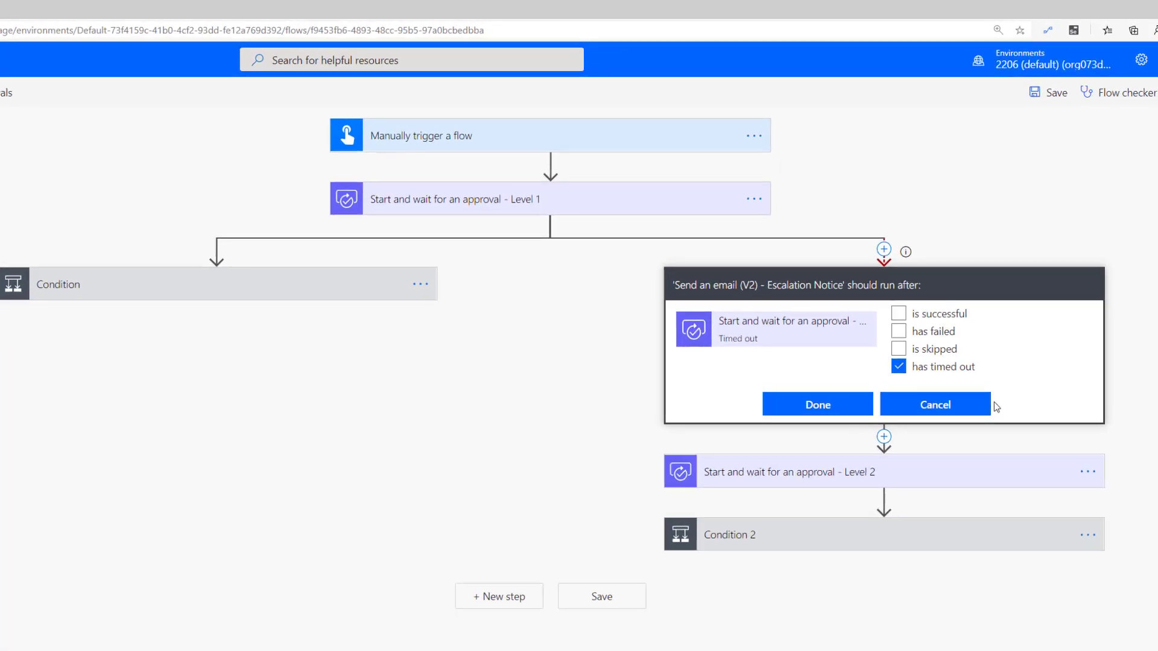
pyautogui.moveTo(899, 313)
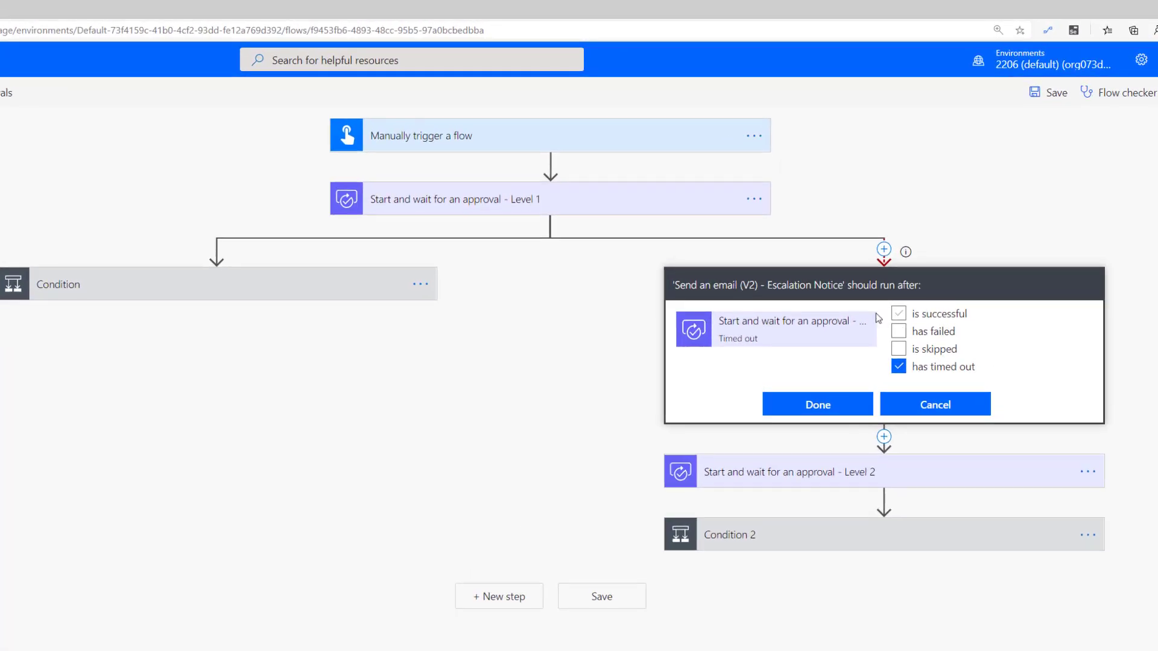
pyautogui.moveTo(743, 339)
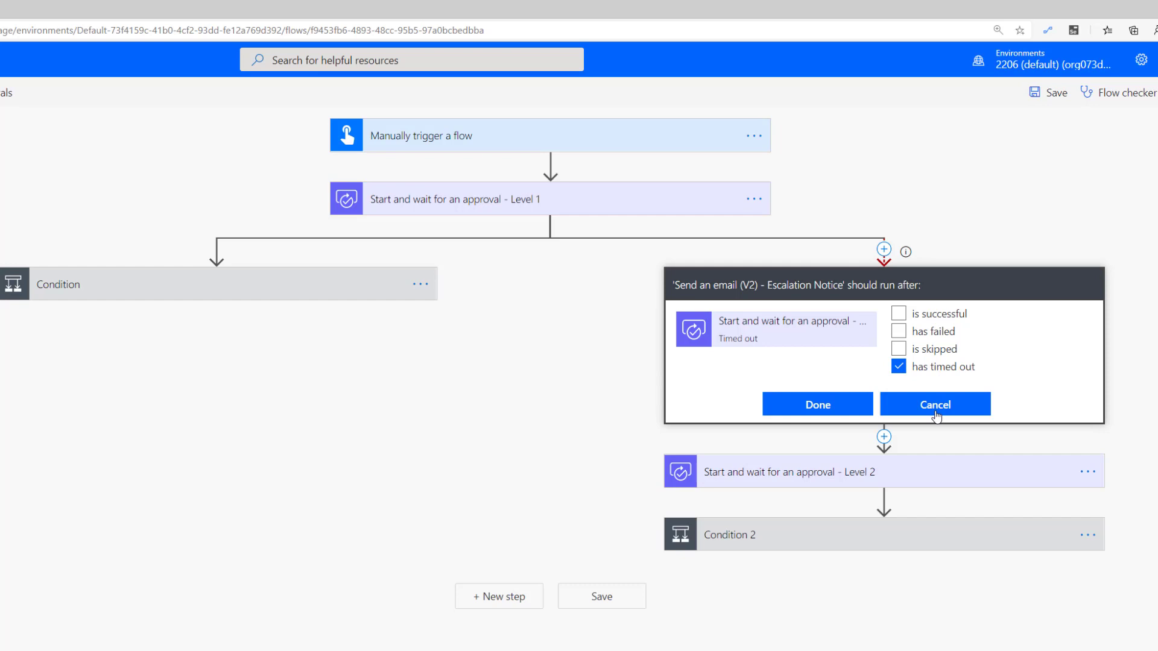
pyautogui.click(816, 404)
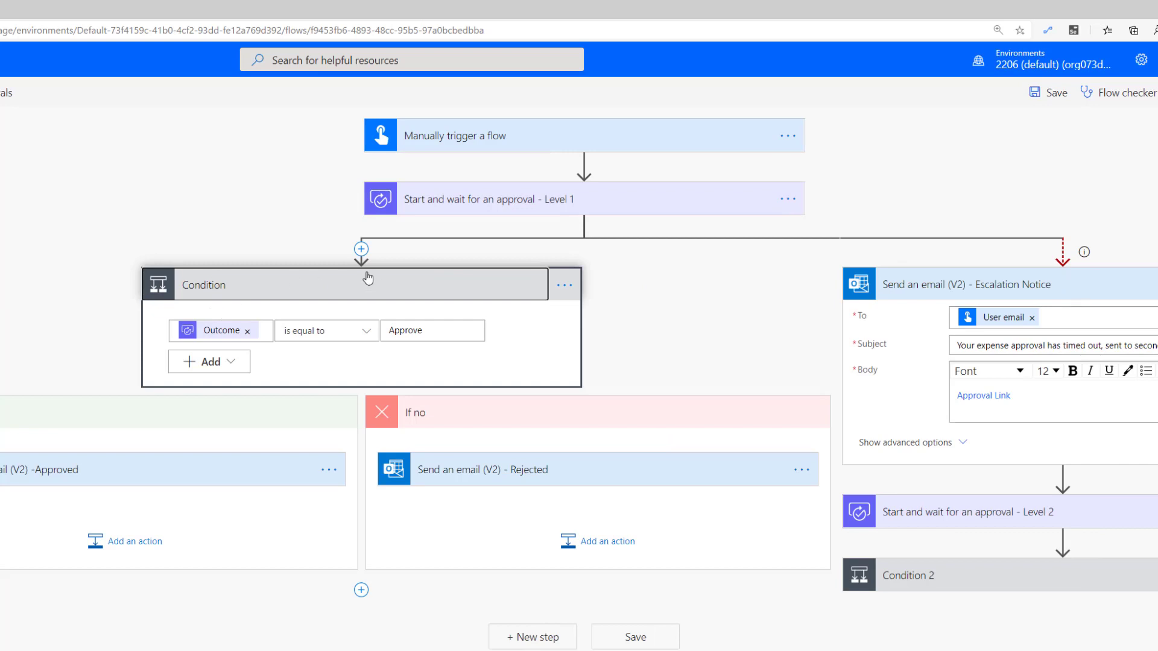
pyautogui.click(563, 285)
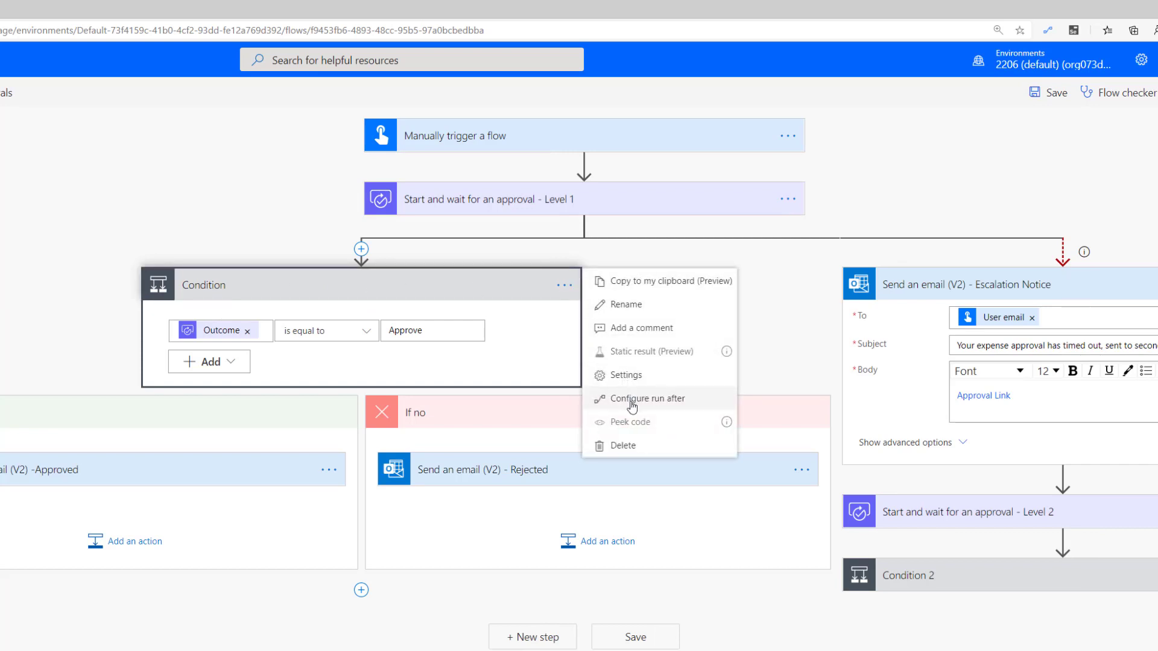
pyautogui.click(648, 398)
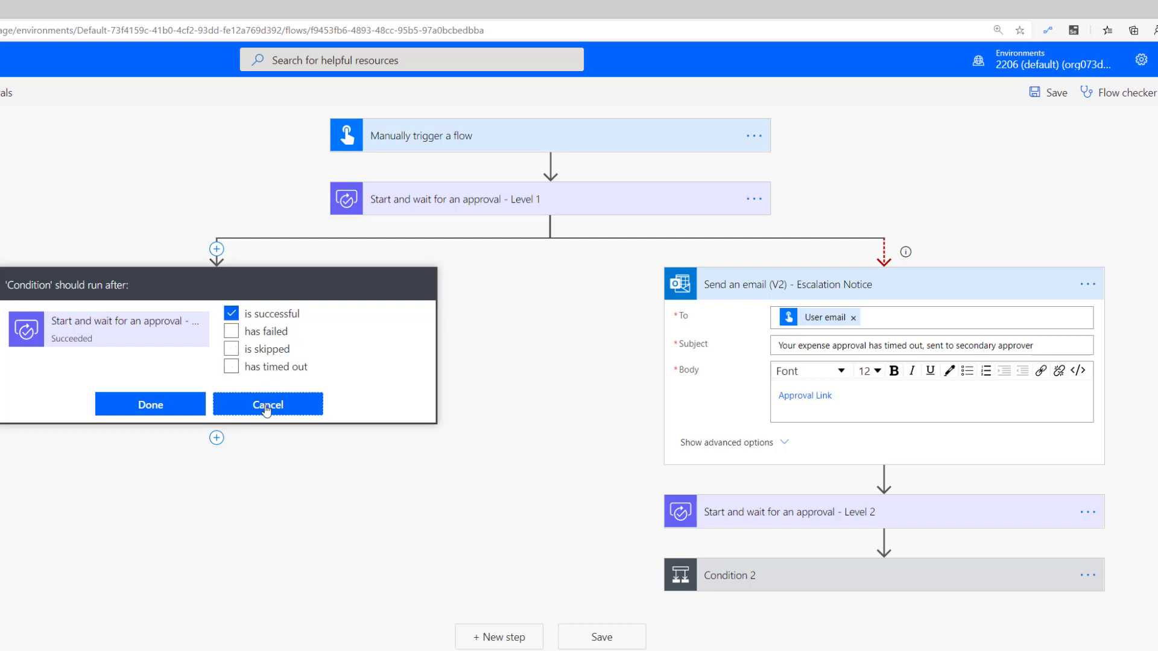
pyautogui.click(267, 404)
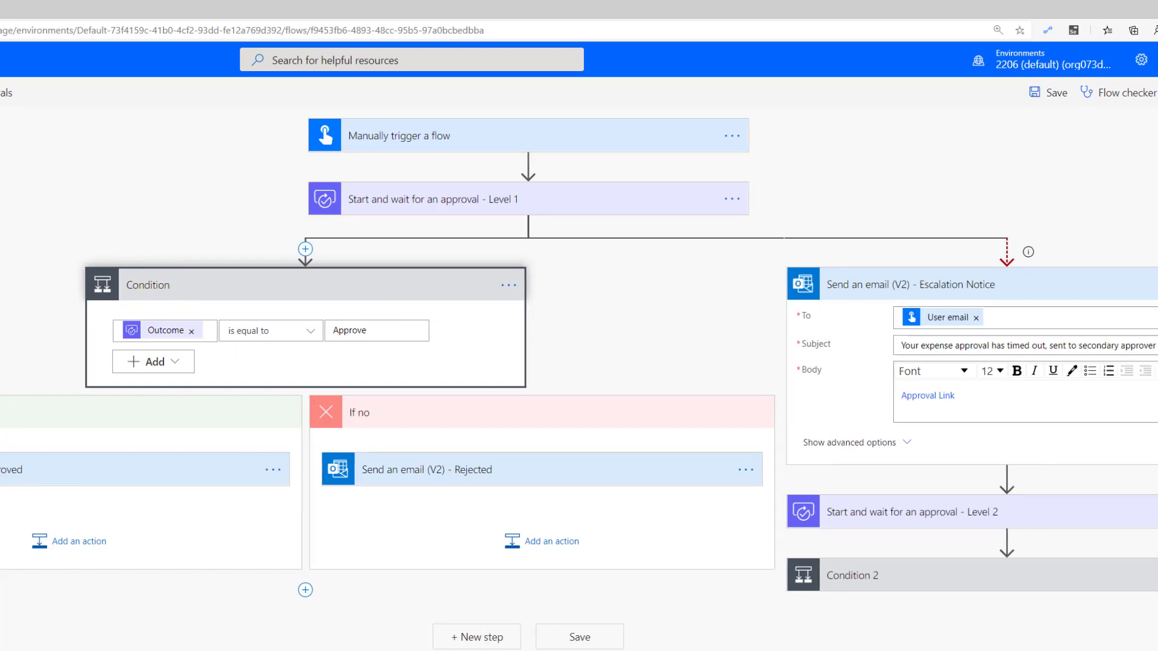
pyautogui.moveTo(949, 284)
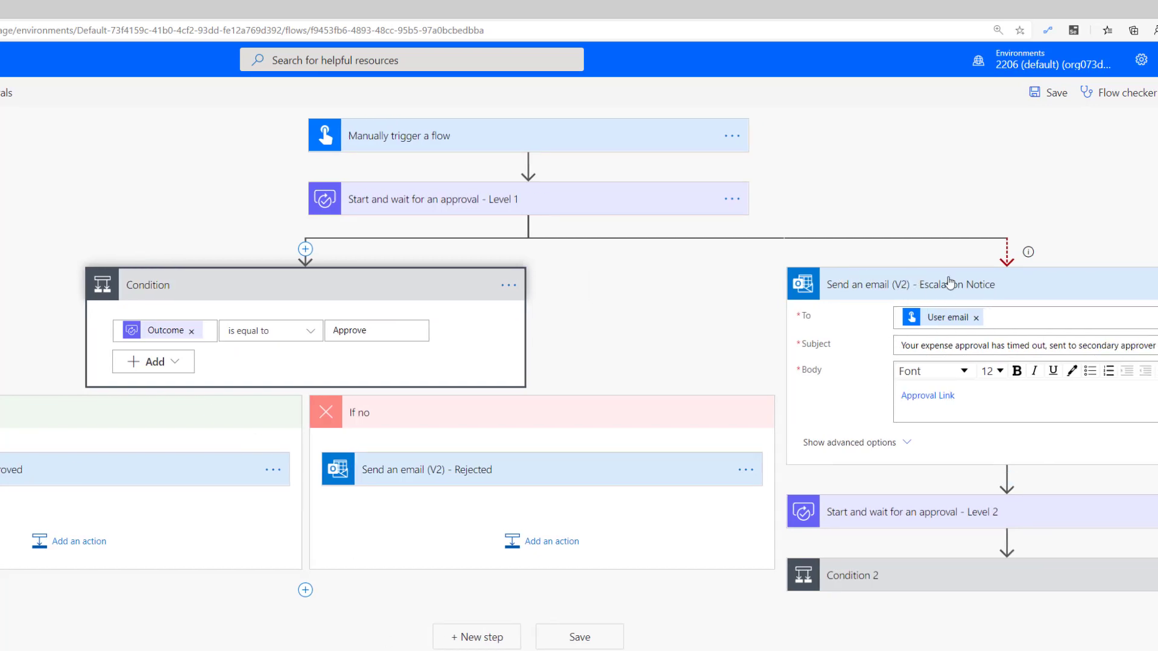
pyautogui.moveTo(982, 289)
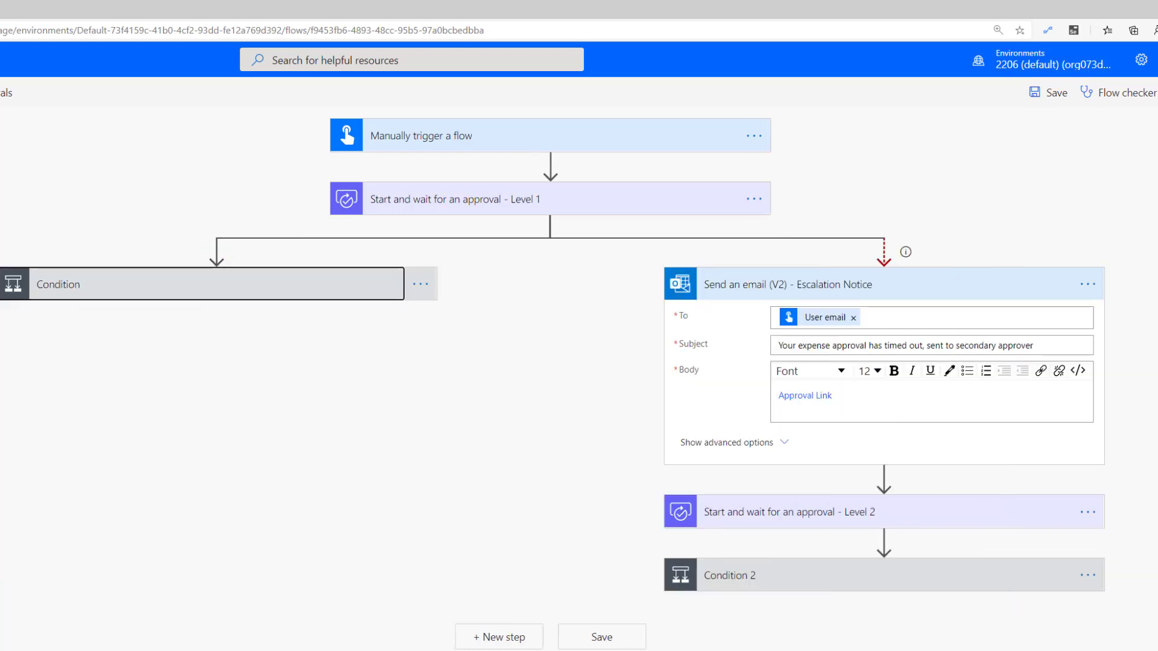
pyautogui.click(812, 512)
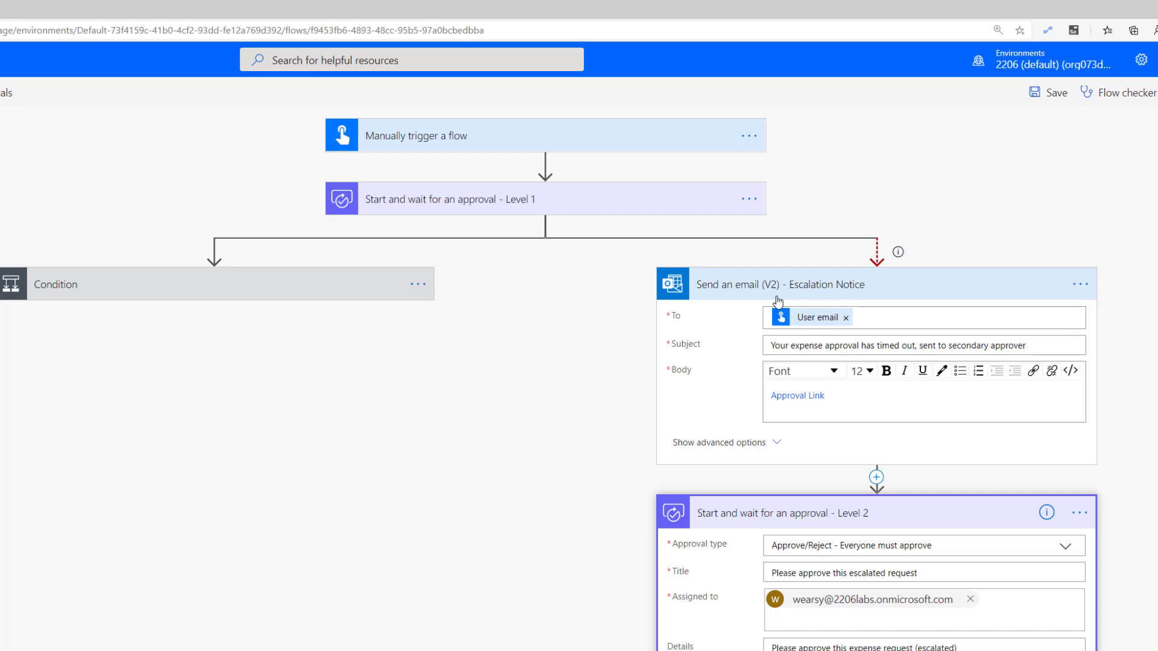
pyautogui.moveTo(895, 547)
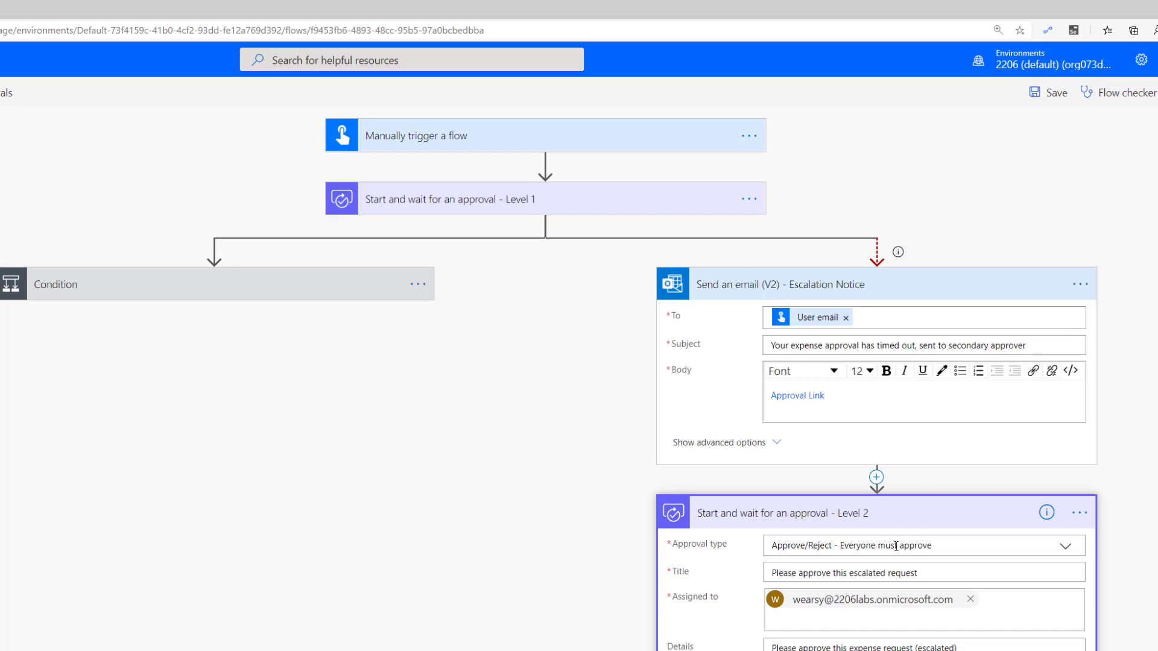
pyautogui.scroll(-3)
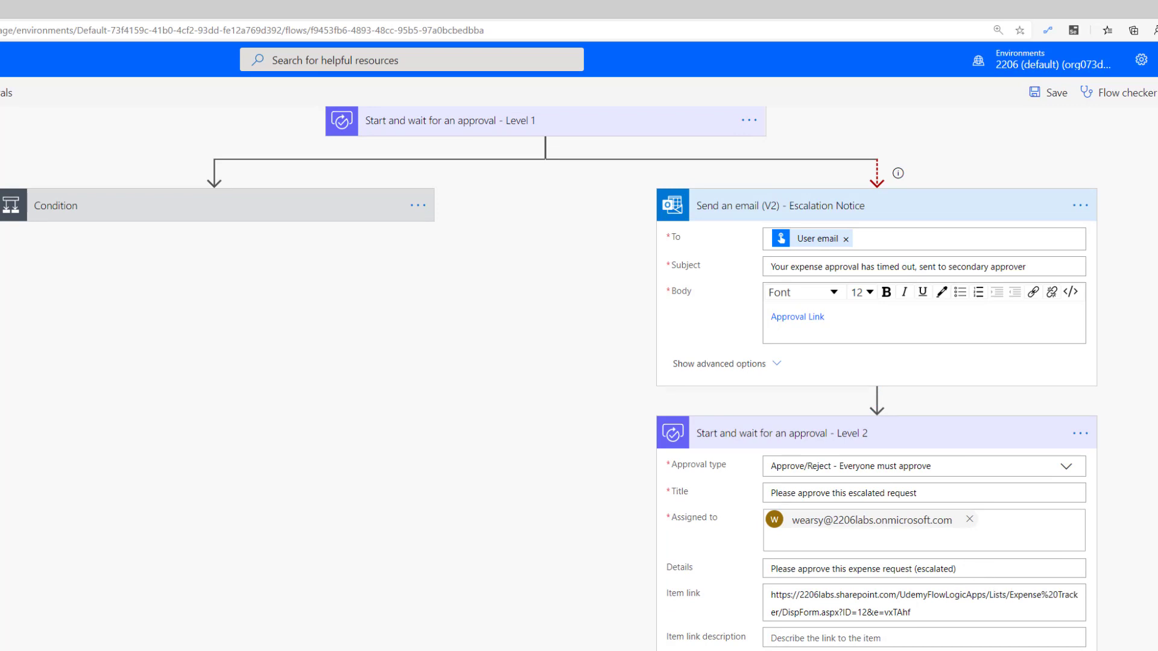
pyautogui.scroll(-3)
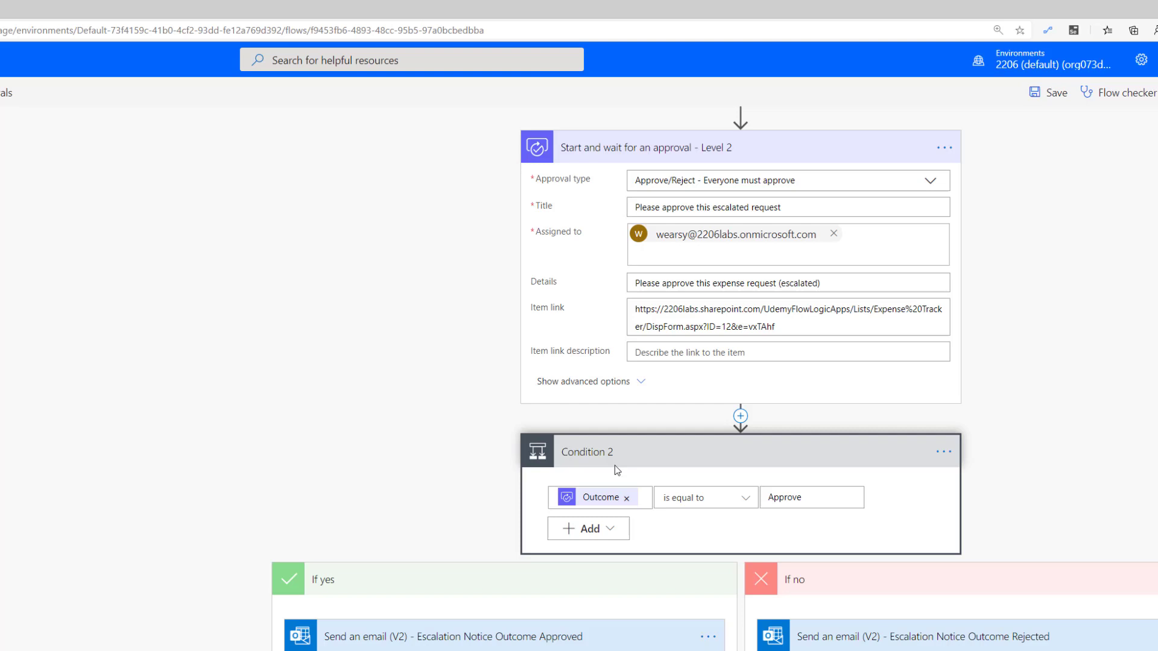
pyautogui.moveTo(583, 578)
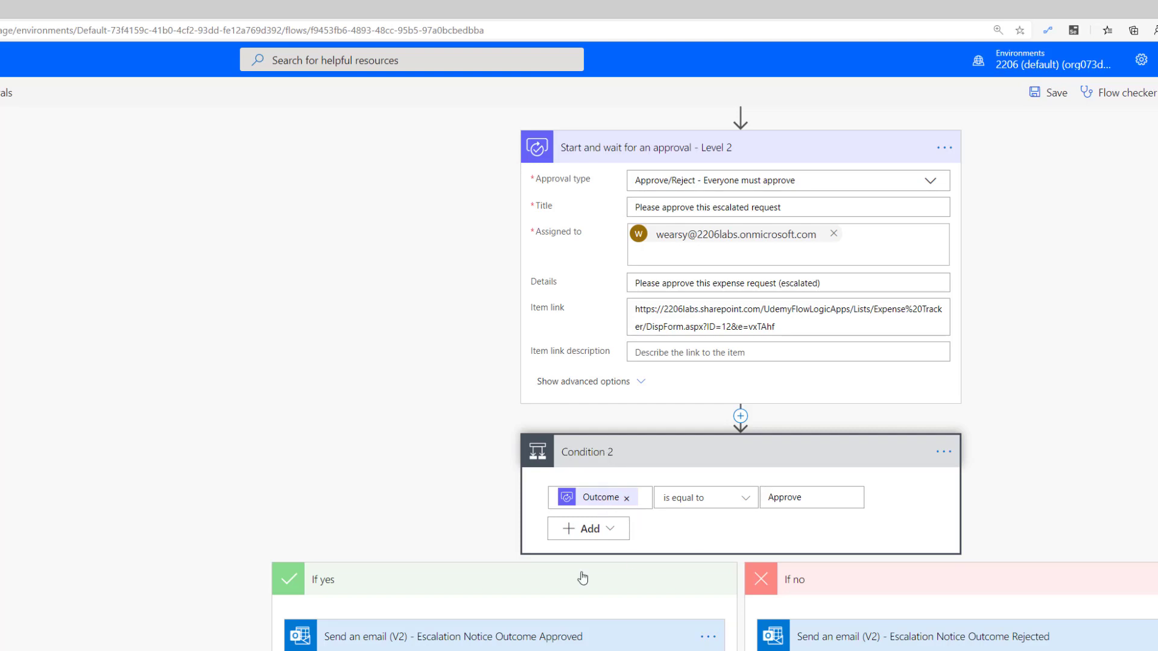
pyautogui.moveTo(394, 642)
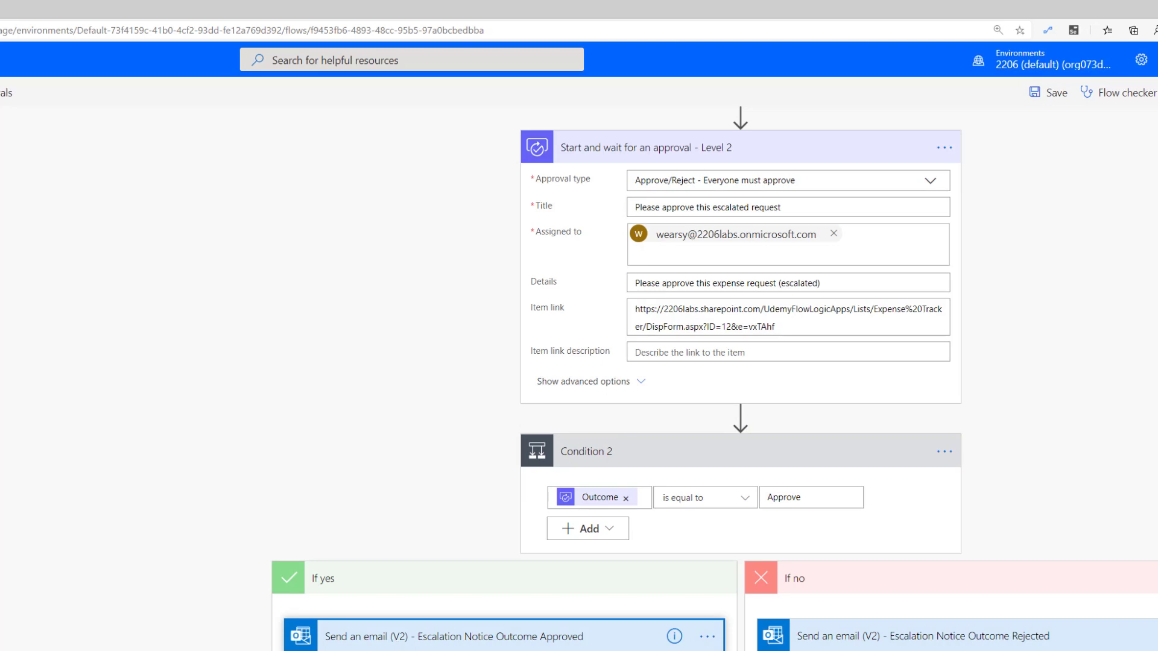
pyautogui.scroll(-3)
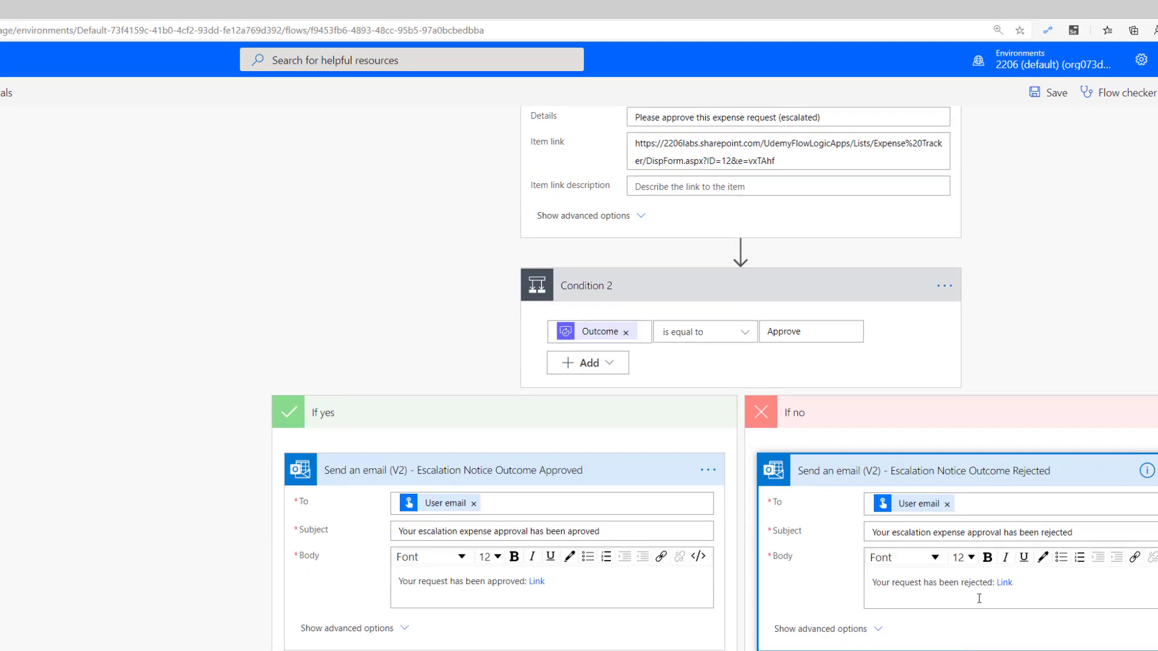
pyautogui.scroll(3)
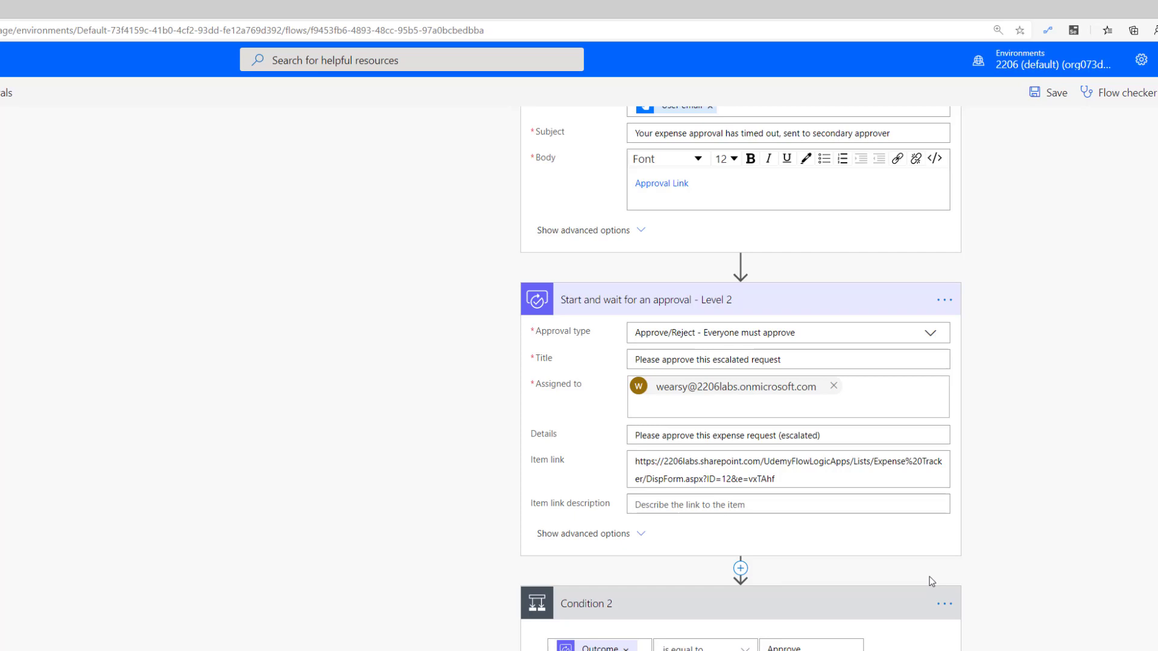
pyautogui.moveTo(1111, 551)
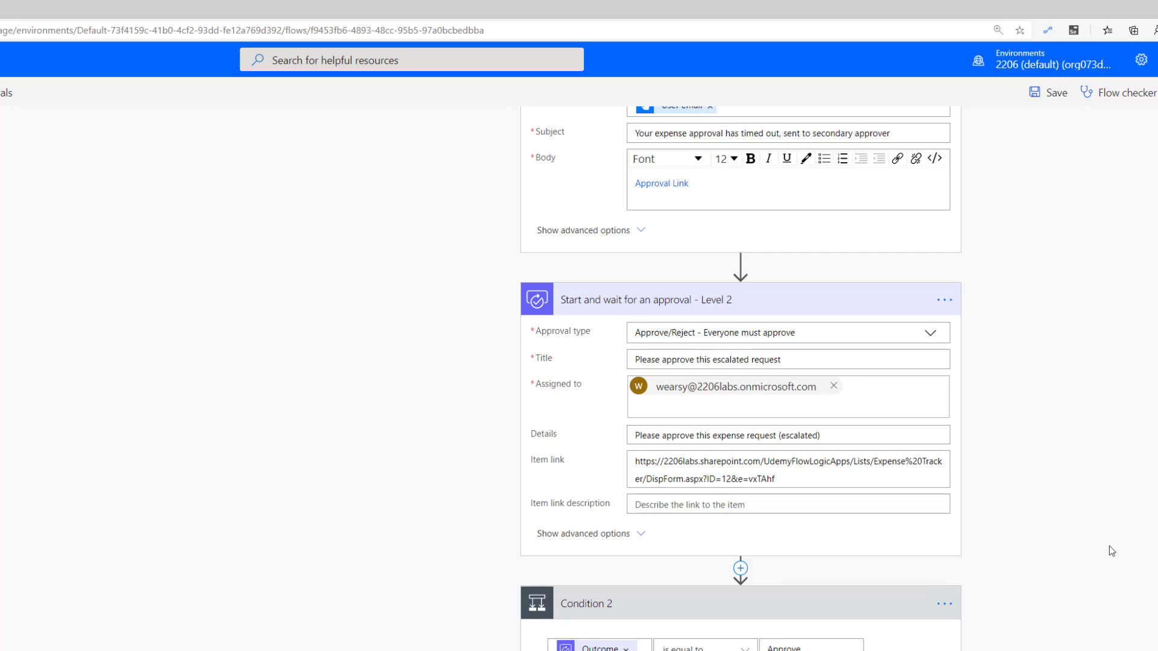
pyautogui.click(943, 299)
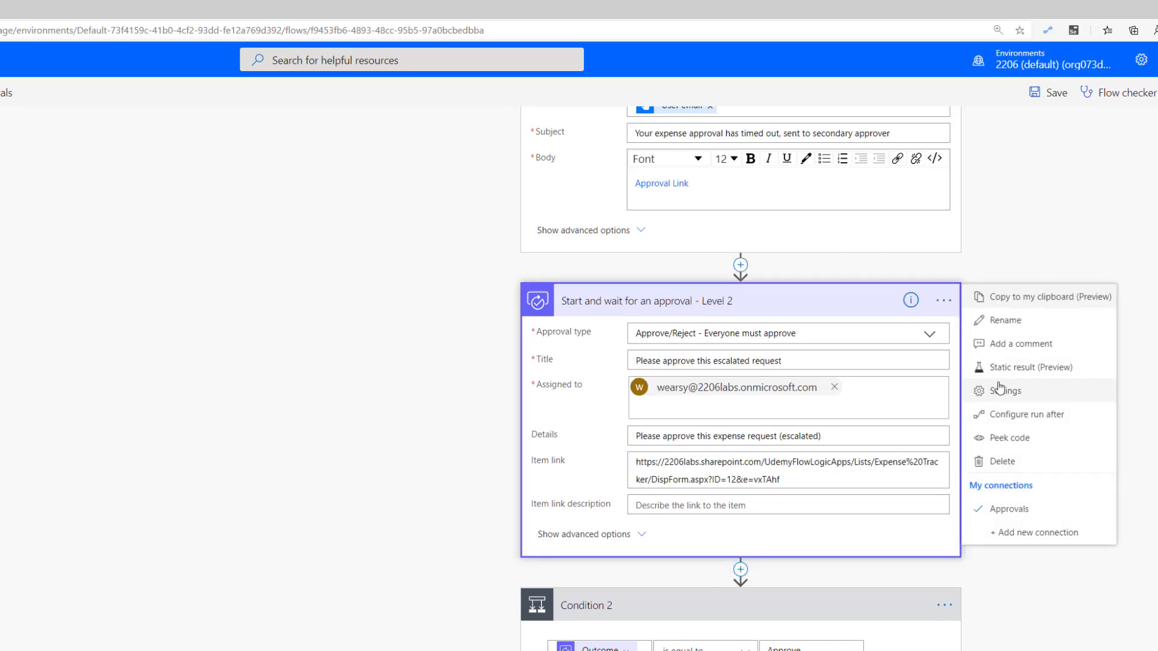
pyautogui.click(1006, 391)
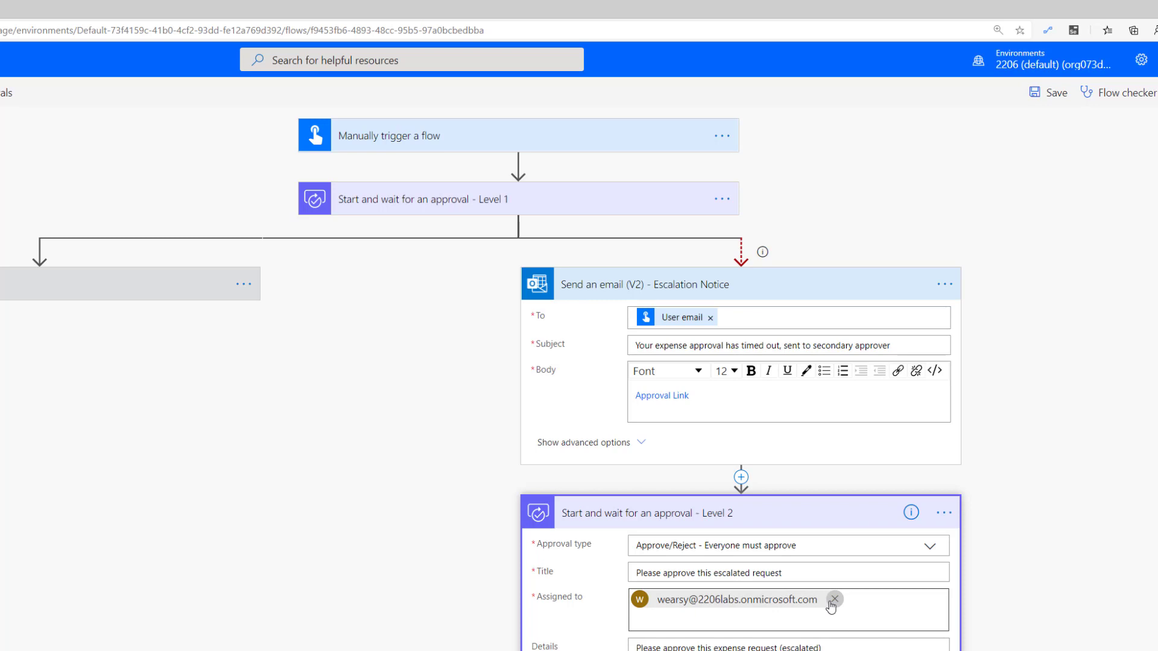
pyautogui.moveTo(828, 619)
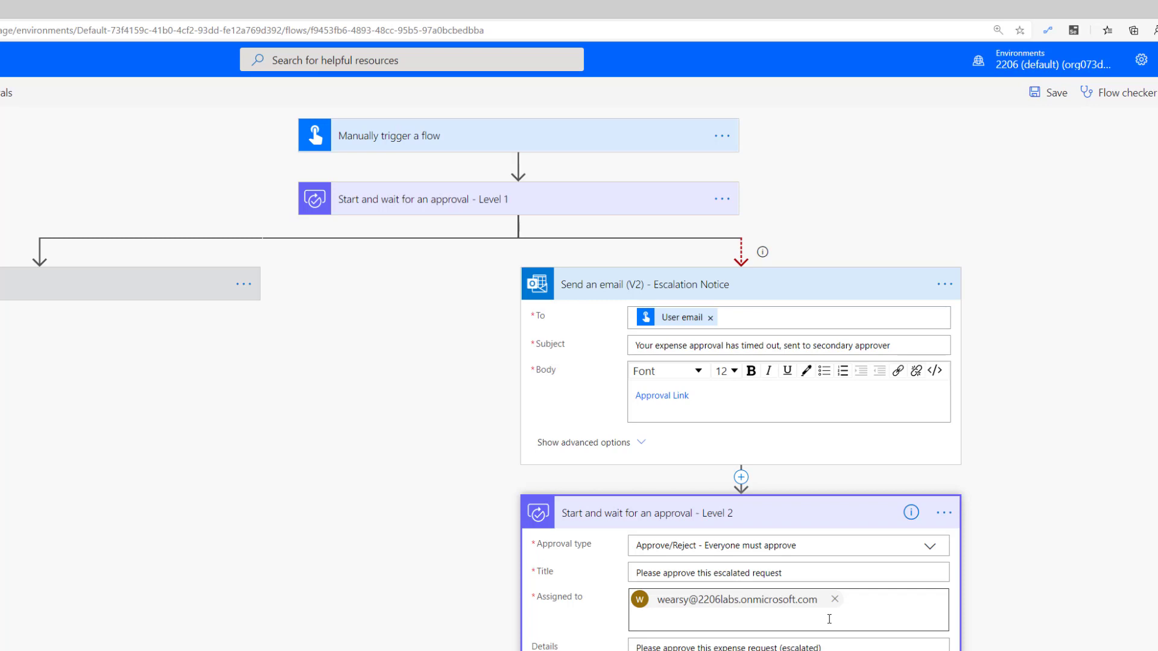
pyautogui.moveTo(456, 208)
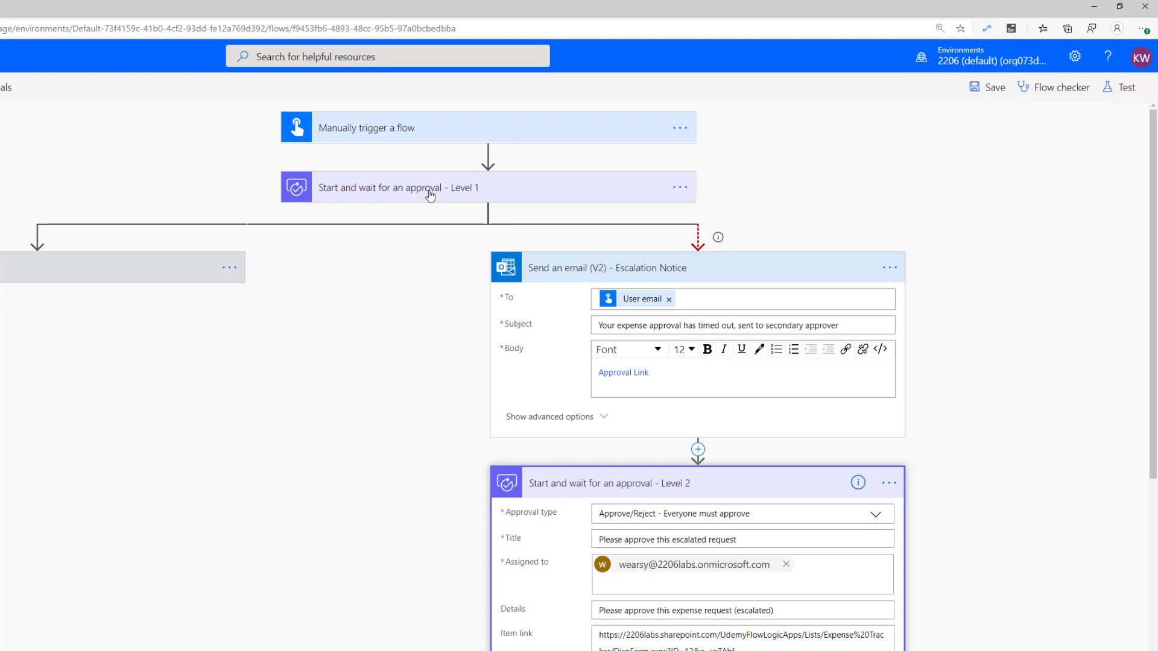
pyautogui.moveTo(1111, 93)
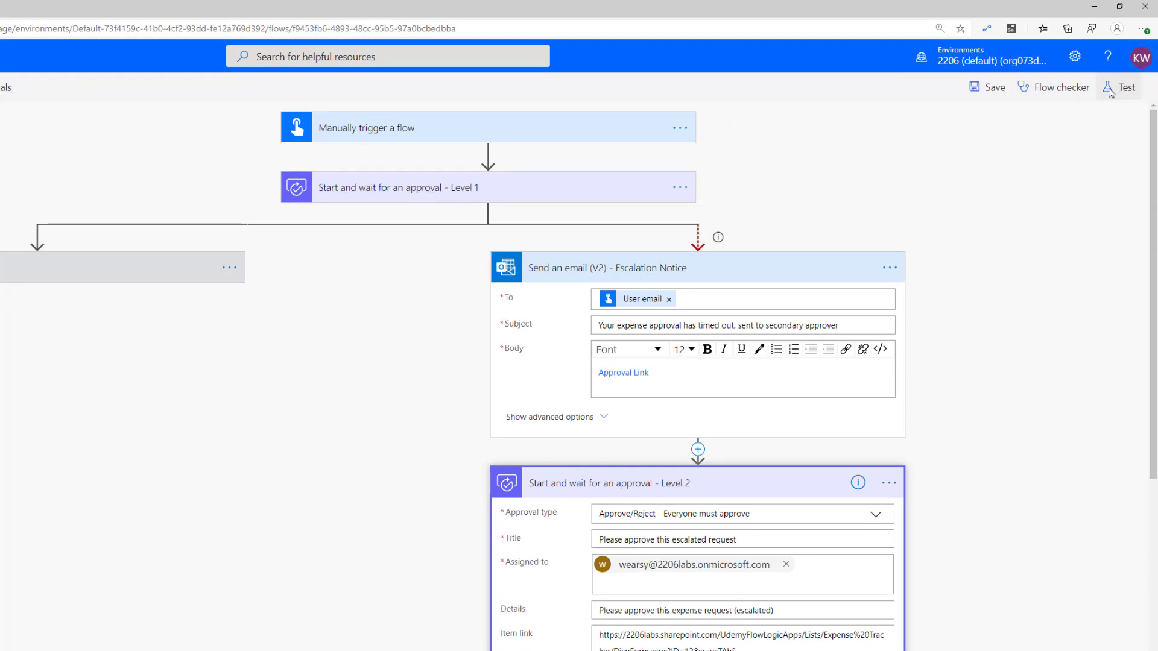
# Run a manually triggered test of the flow and go to the running flow
pyautogui.click(1126, 86)
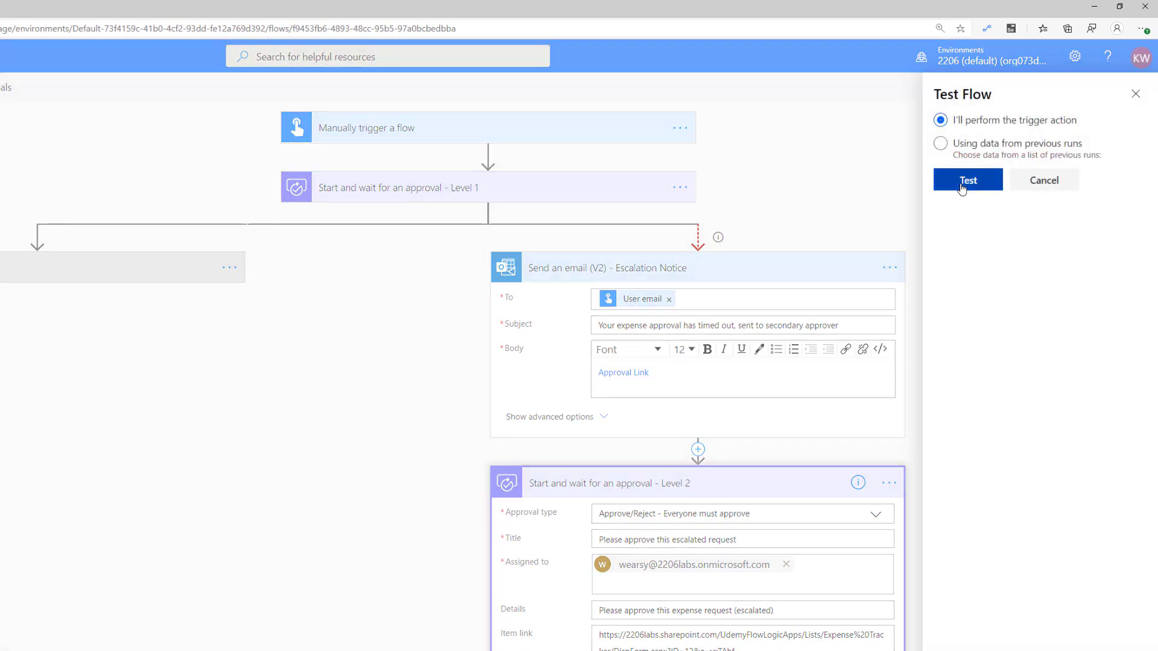
pyautogui.click(967, 180)
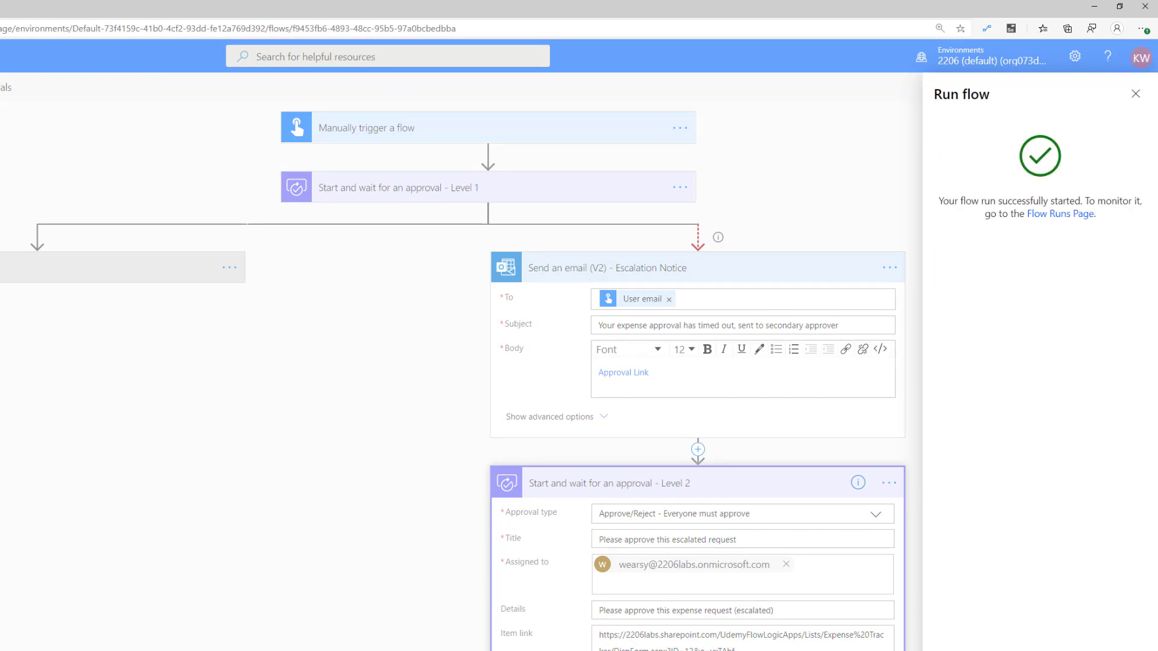
pyautogui.click(1135, 95)
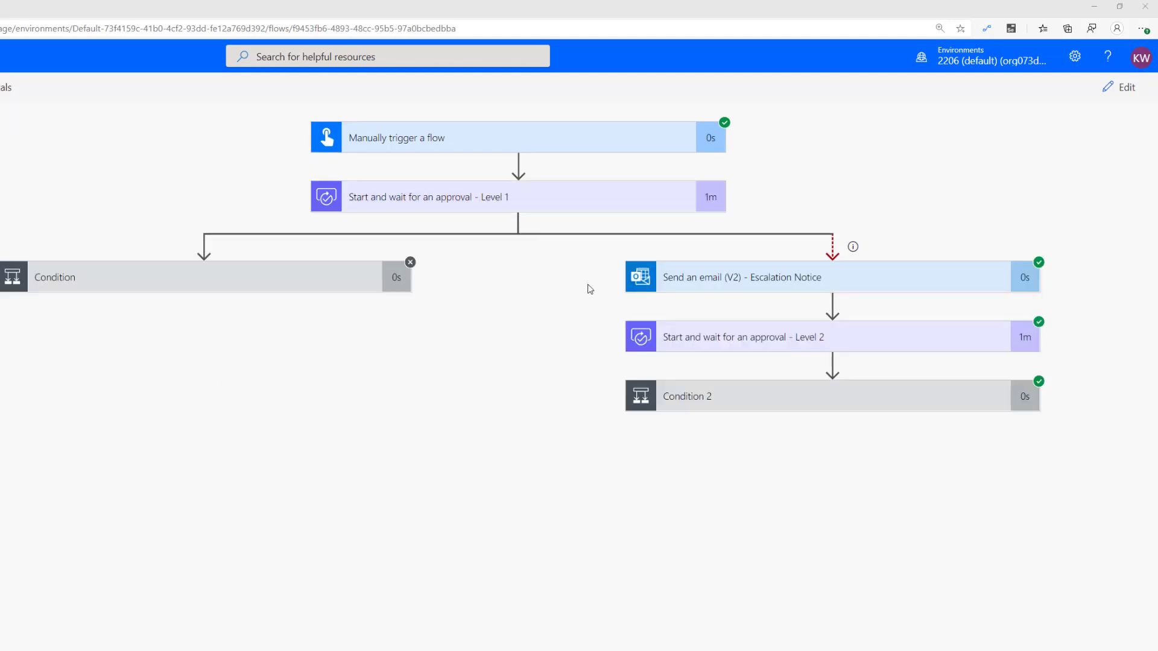
pyautogui.moveTo(542, 137)
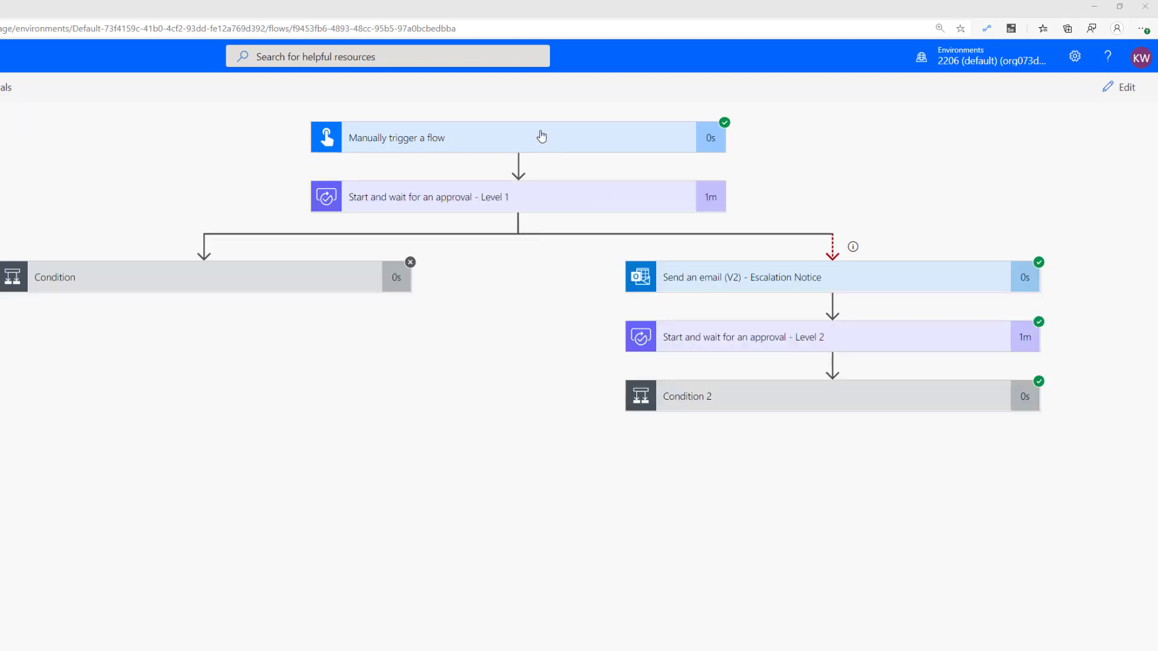
pyautogui.moveTo(519, 199)
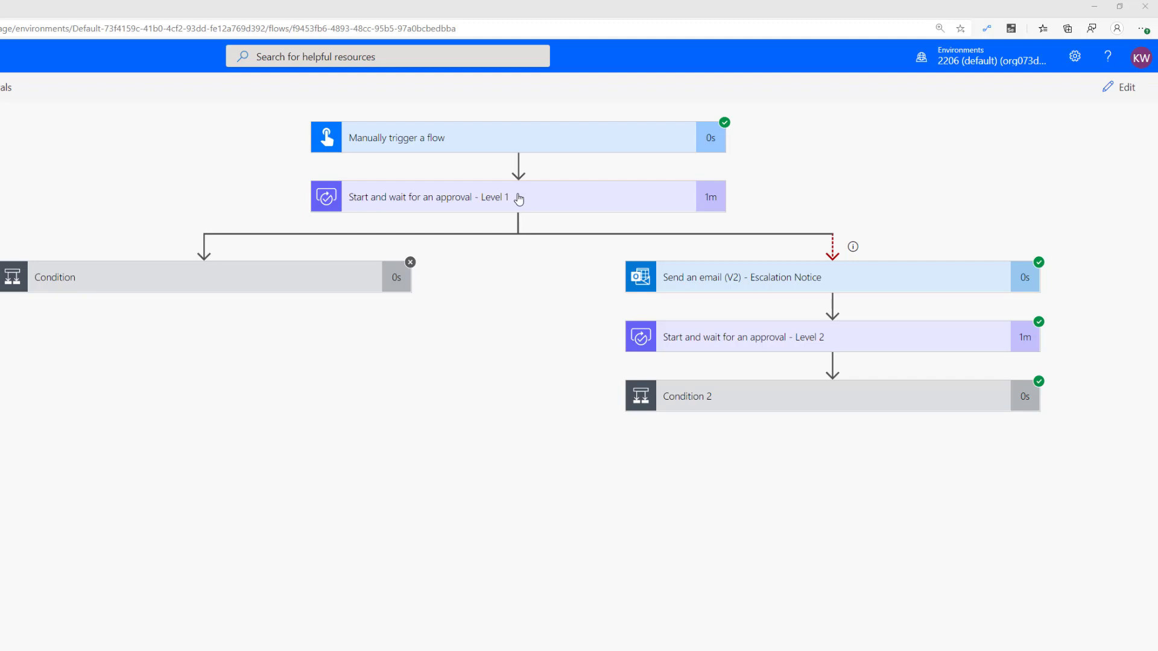
pyautogui.moveTo(755, 284)
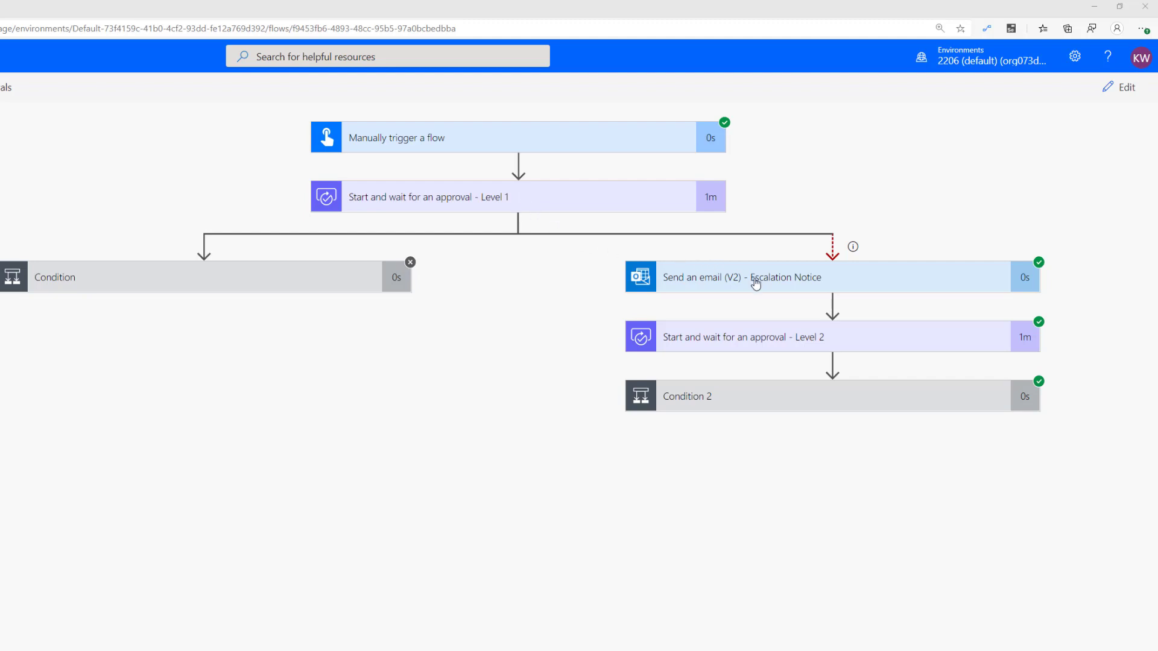
pyautogui.moveTo(973, 331)
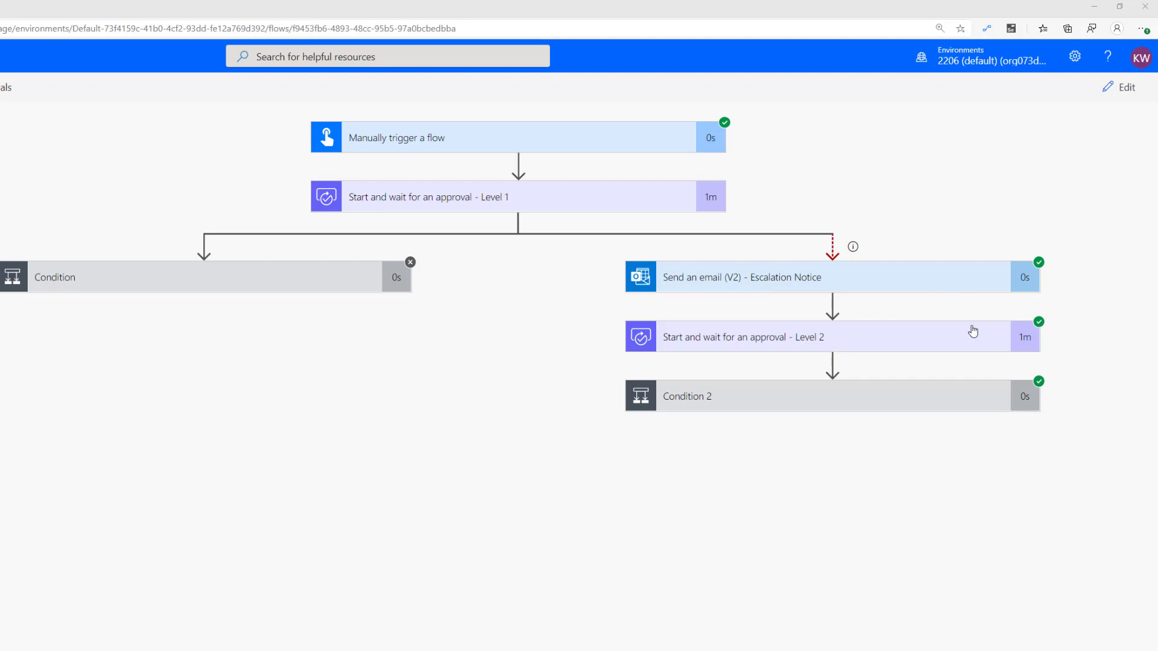
# Expand Condition 2 in the run view to see its true result and If yes branch
pyautogui.click(686, 397)
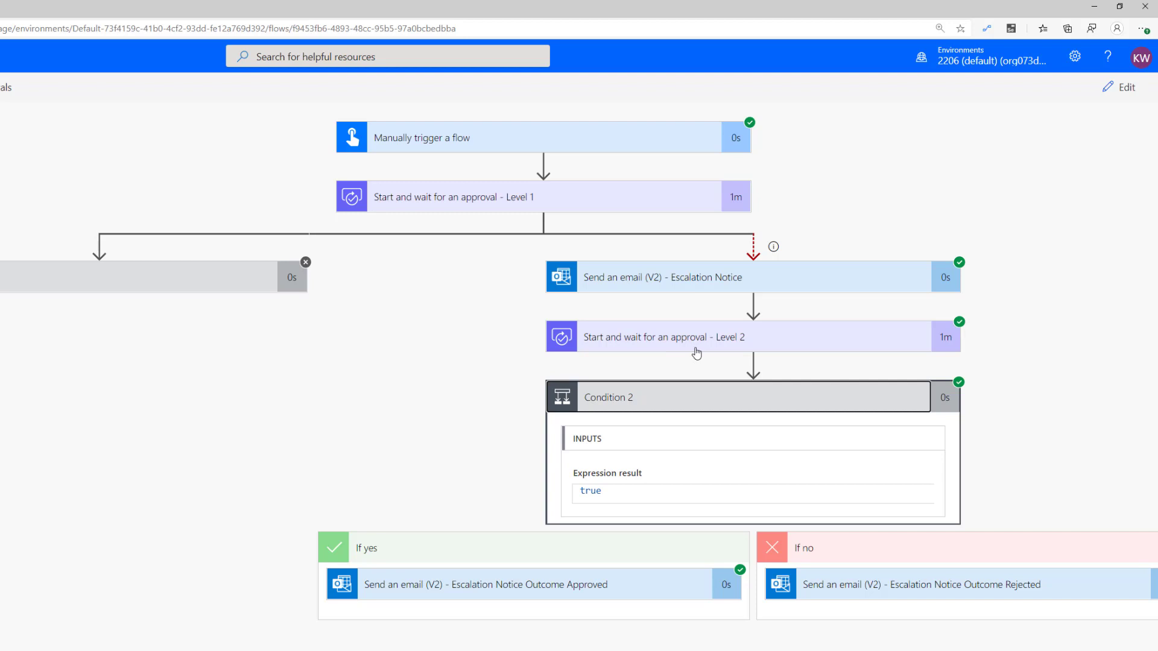
pyautogui.moveTo(565, 584)
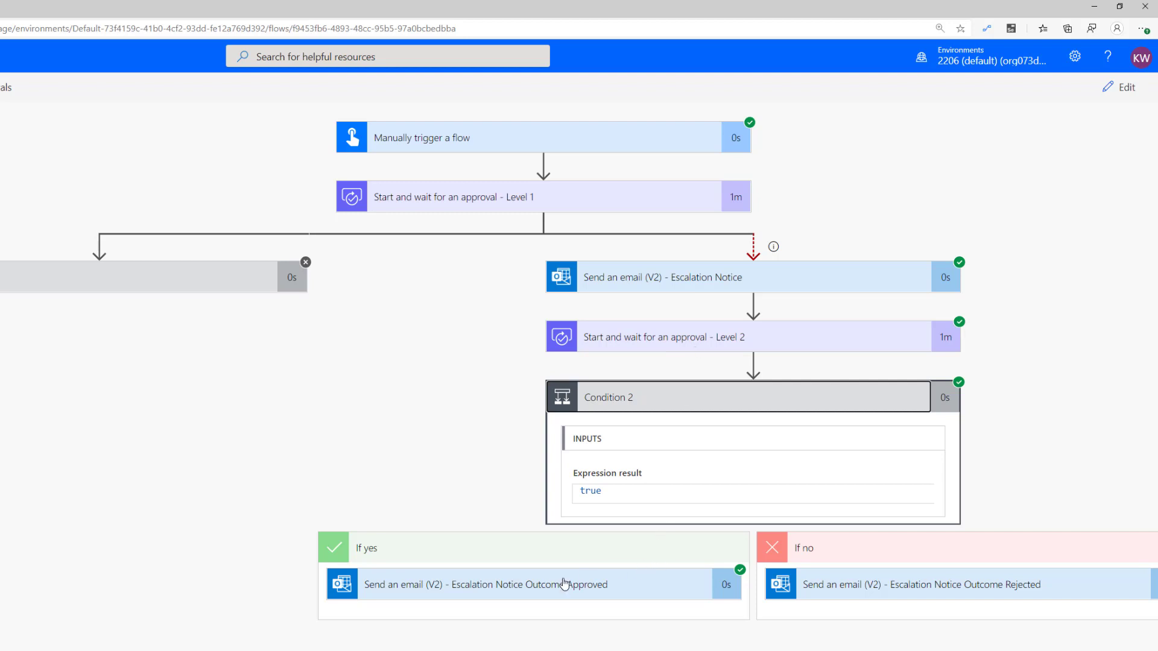
pyautogui.moveTo(542, 589)
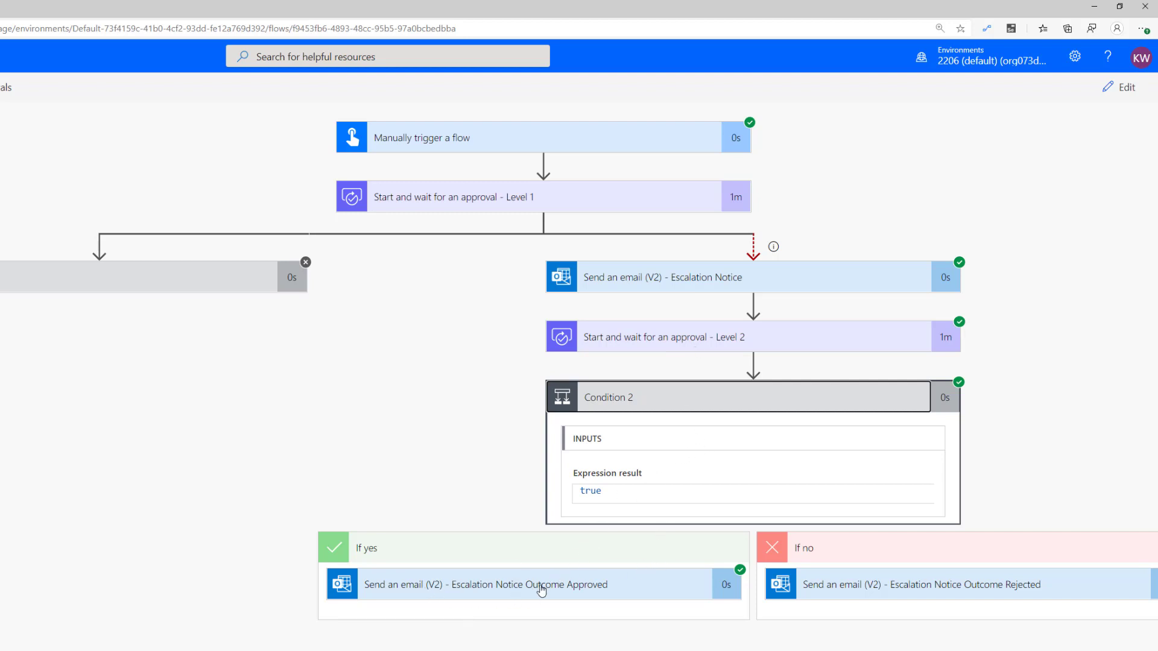